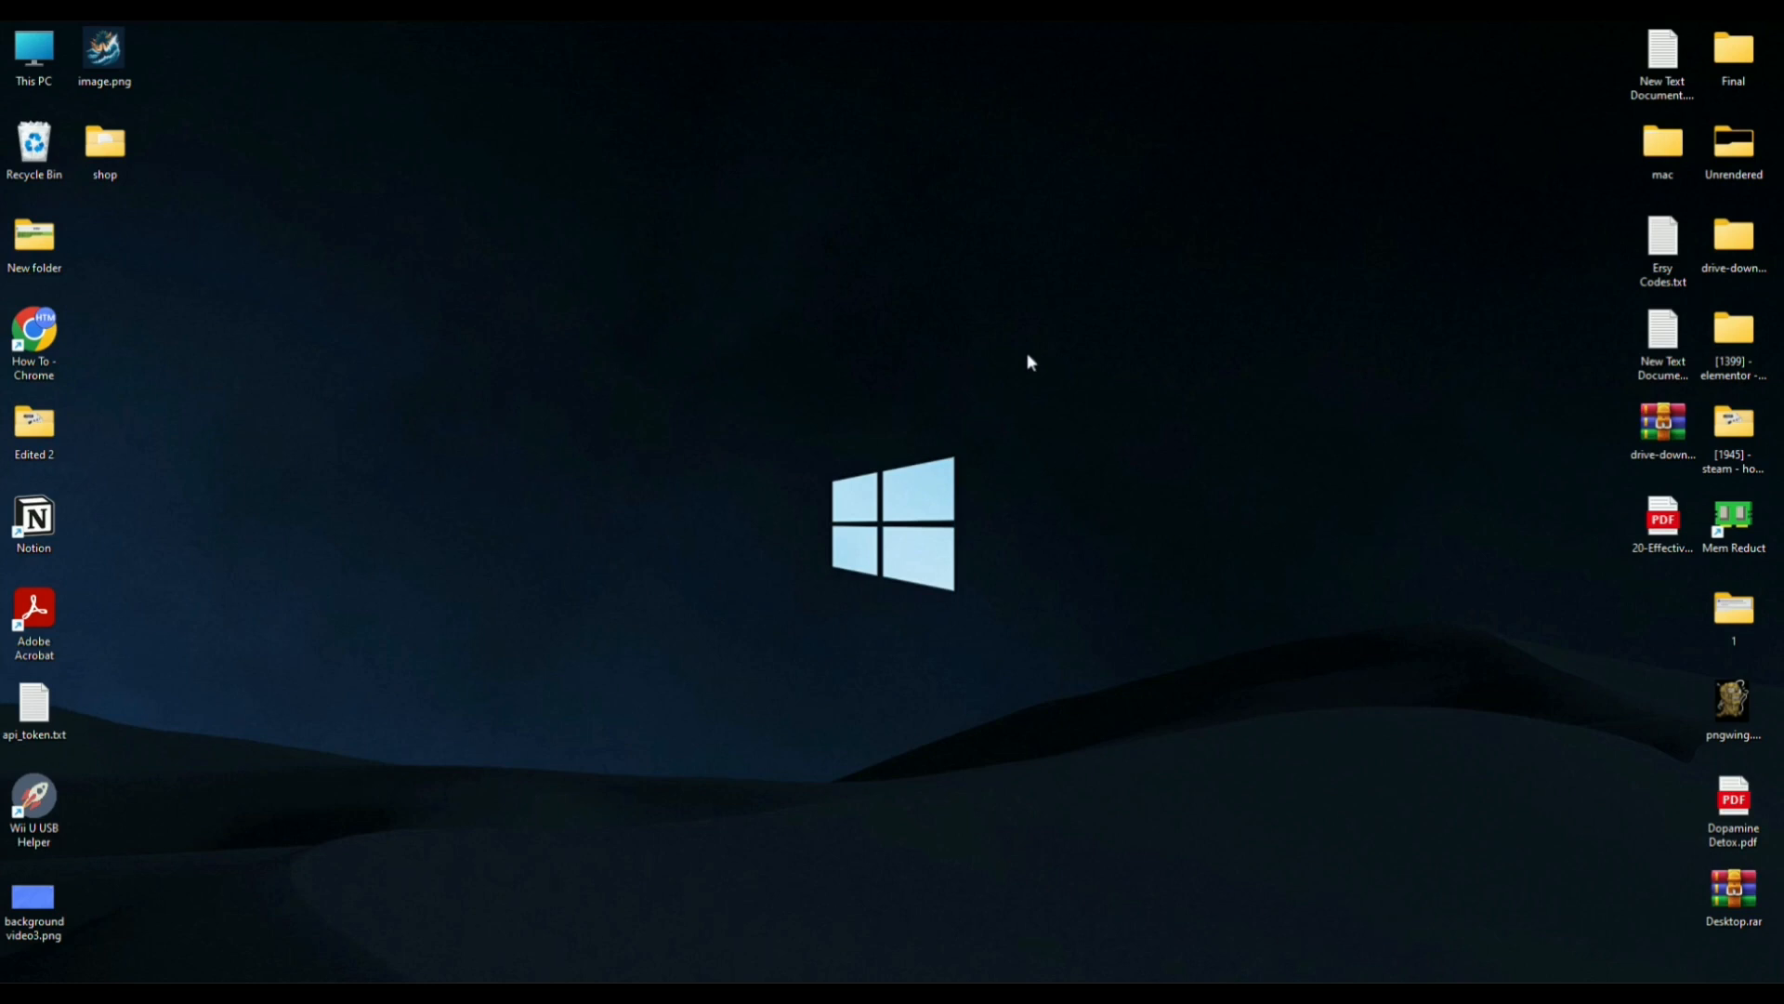
{"action": "mouse_move", "coordinate": [1103, 652]}
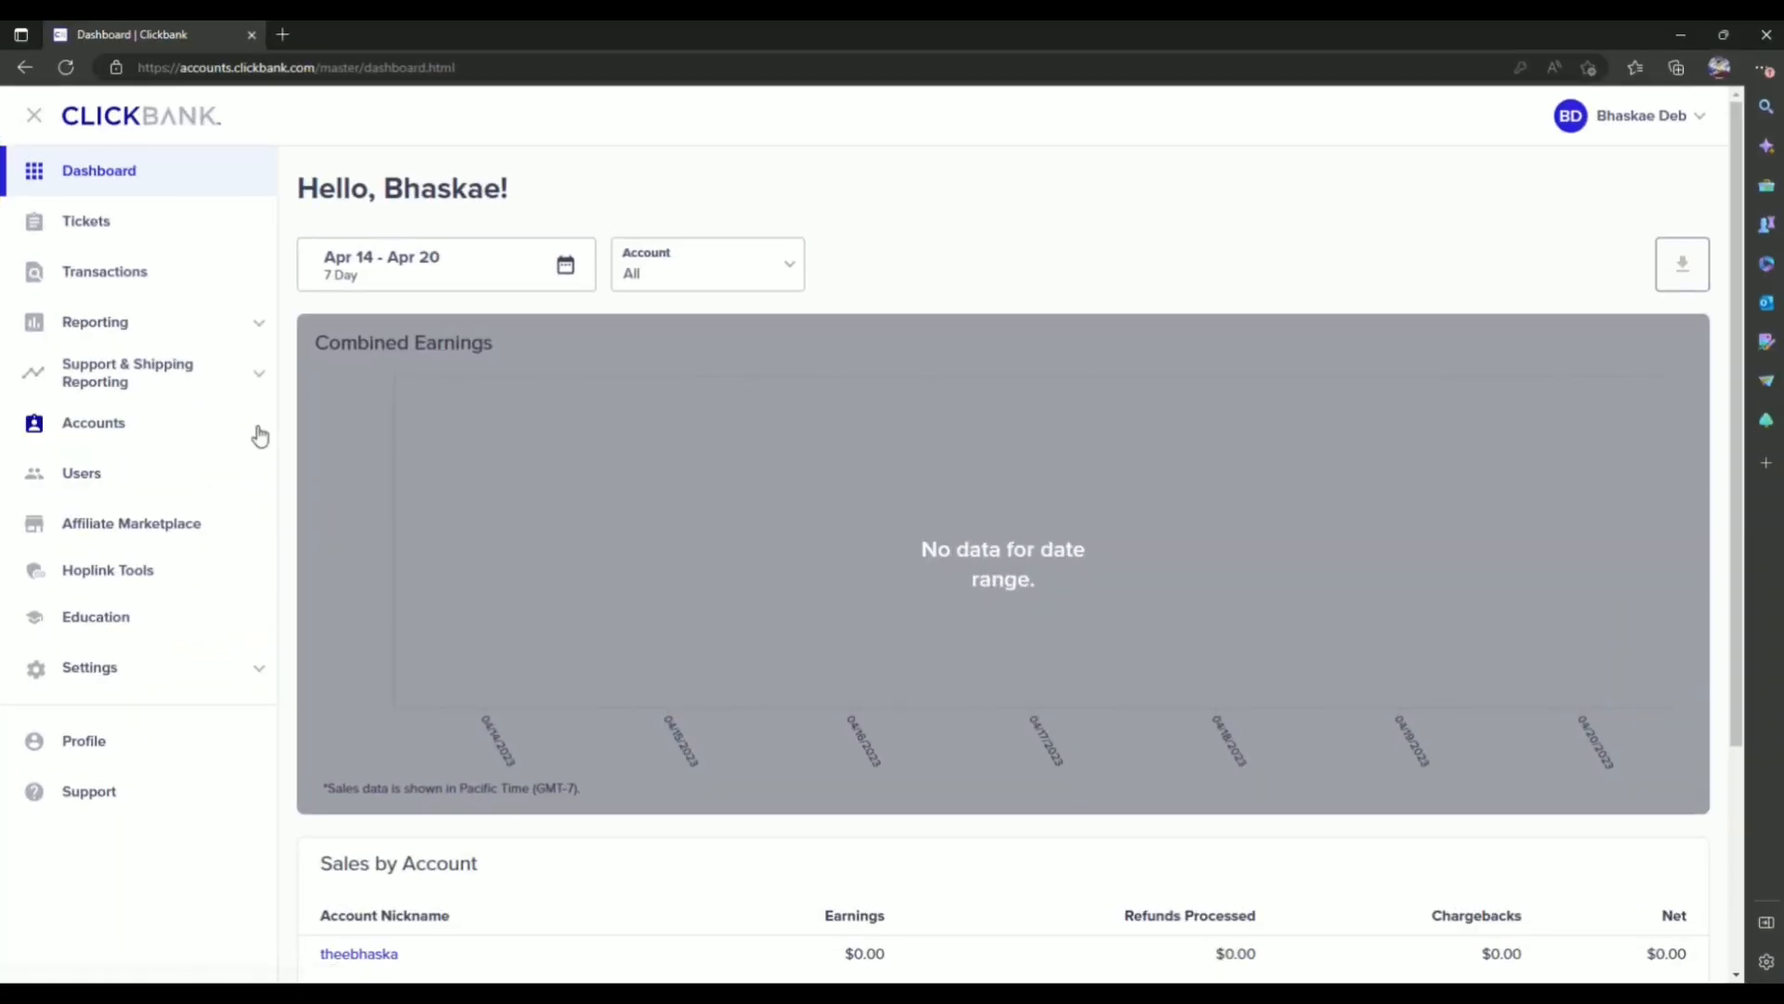
Open Accounts from the sidebar and enter the account nickname's home area
{"action": "left_click", "coordinate": [93, 422]}
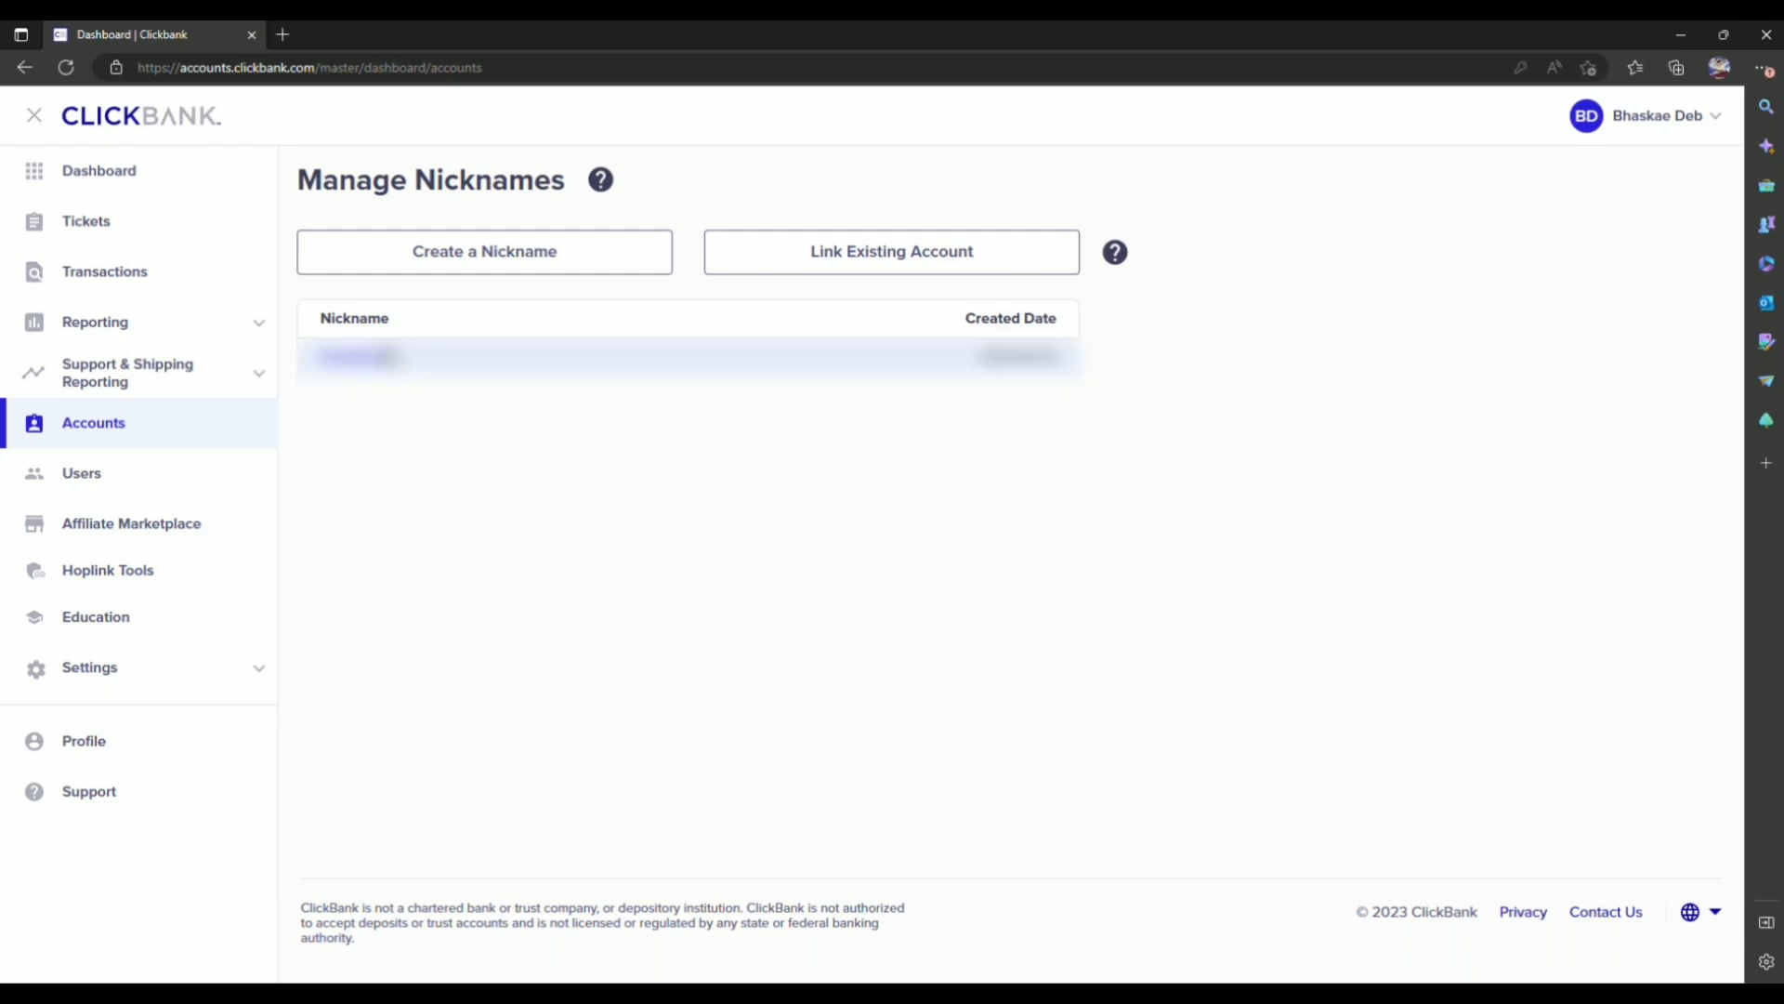
{"action": "left_click", "coordinate": [356, 356]}
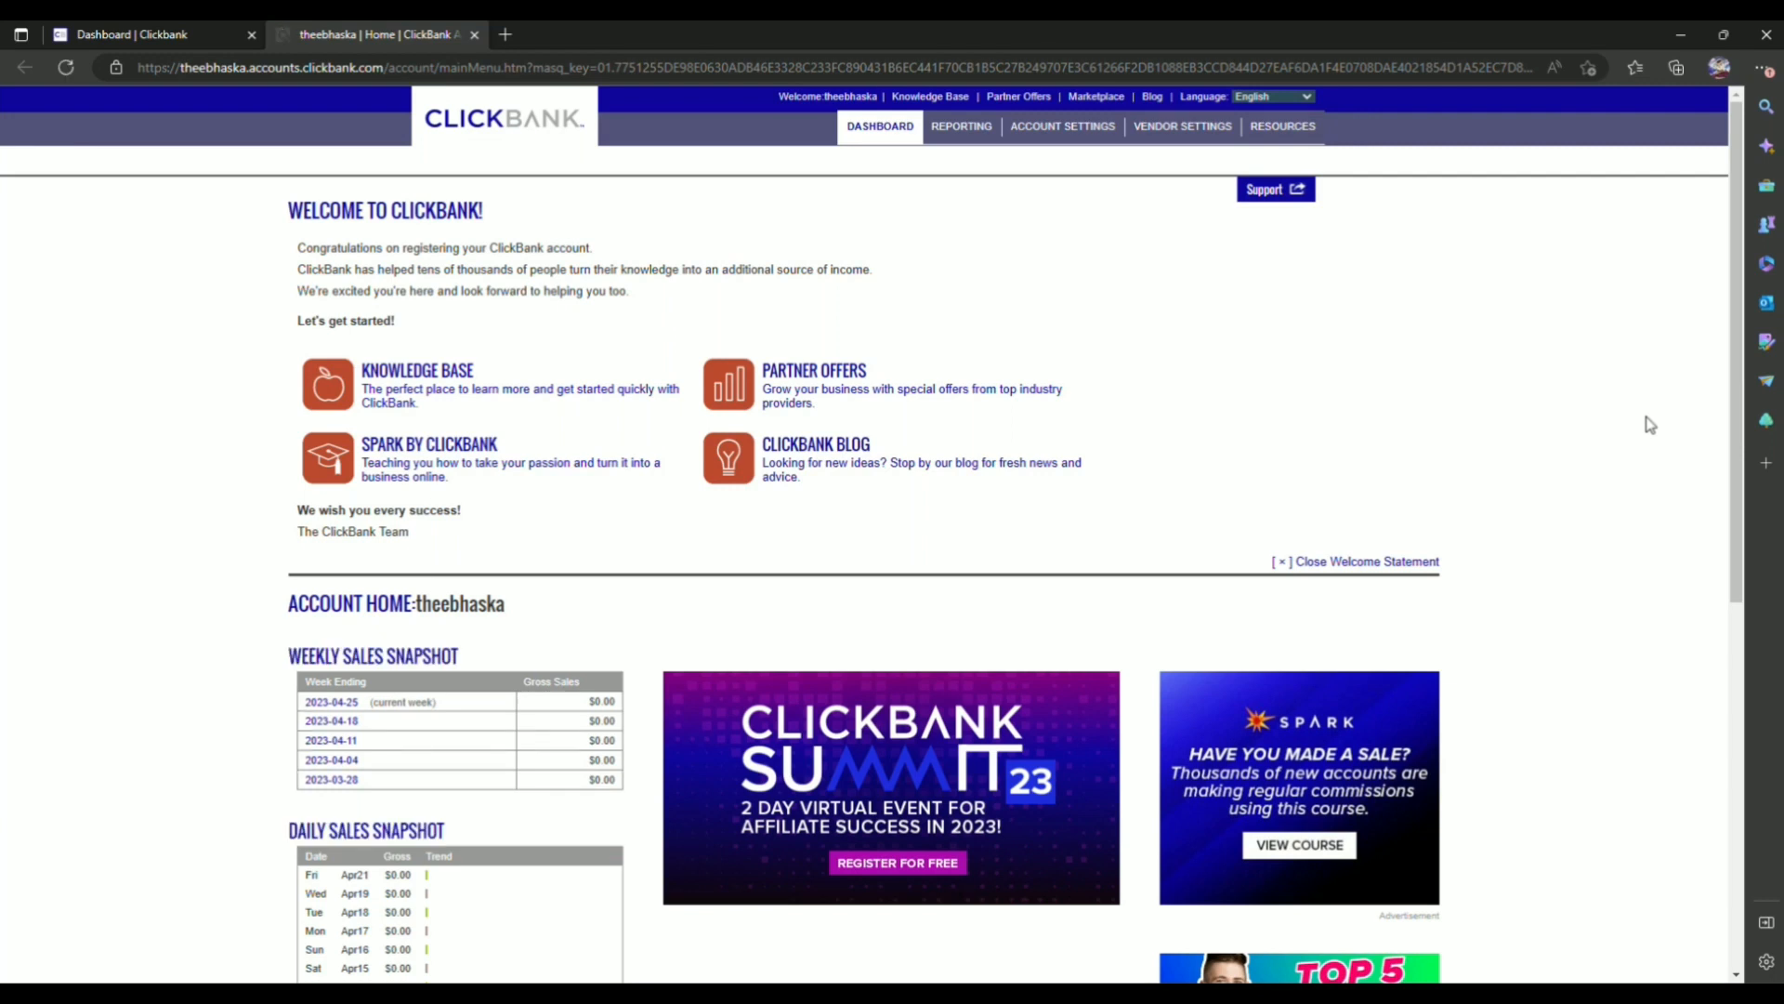
{"action": "mouse_move", "coordinate": [1063, 127]}
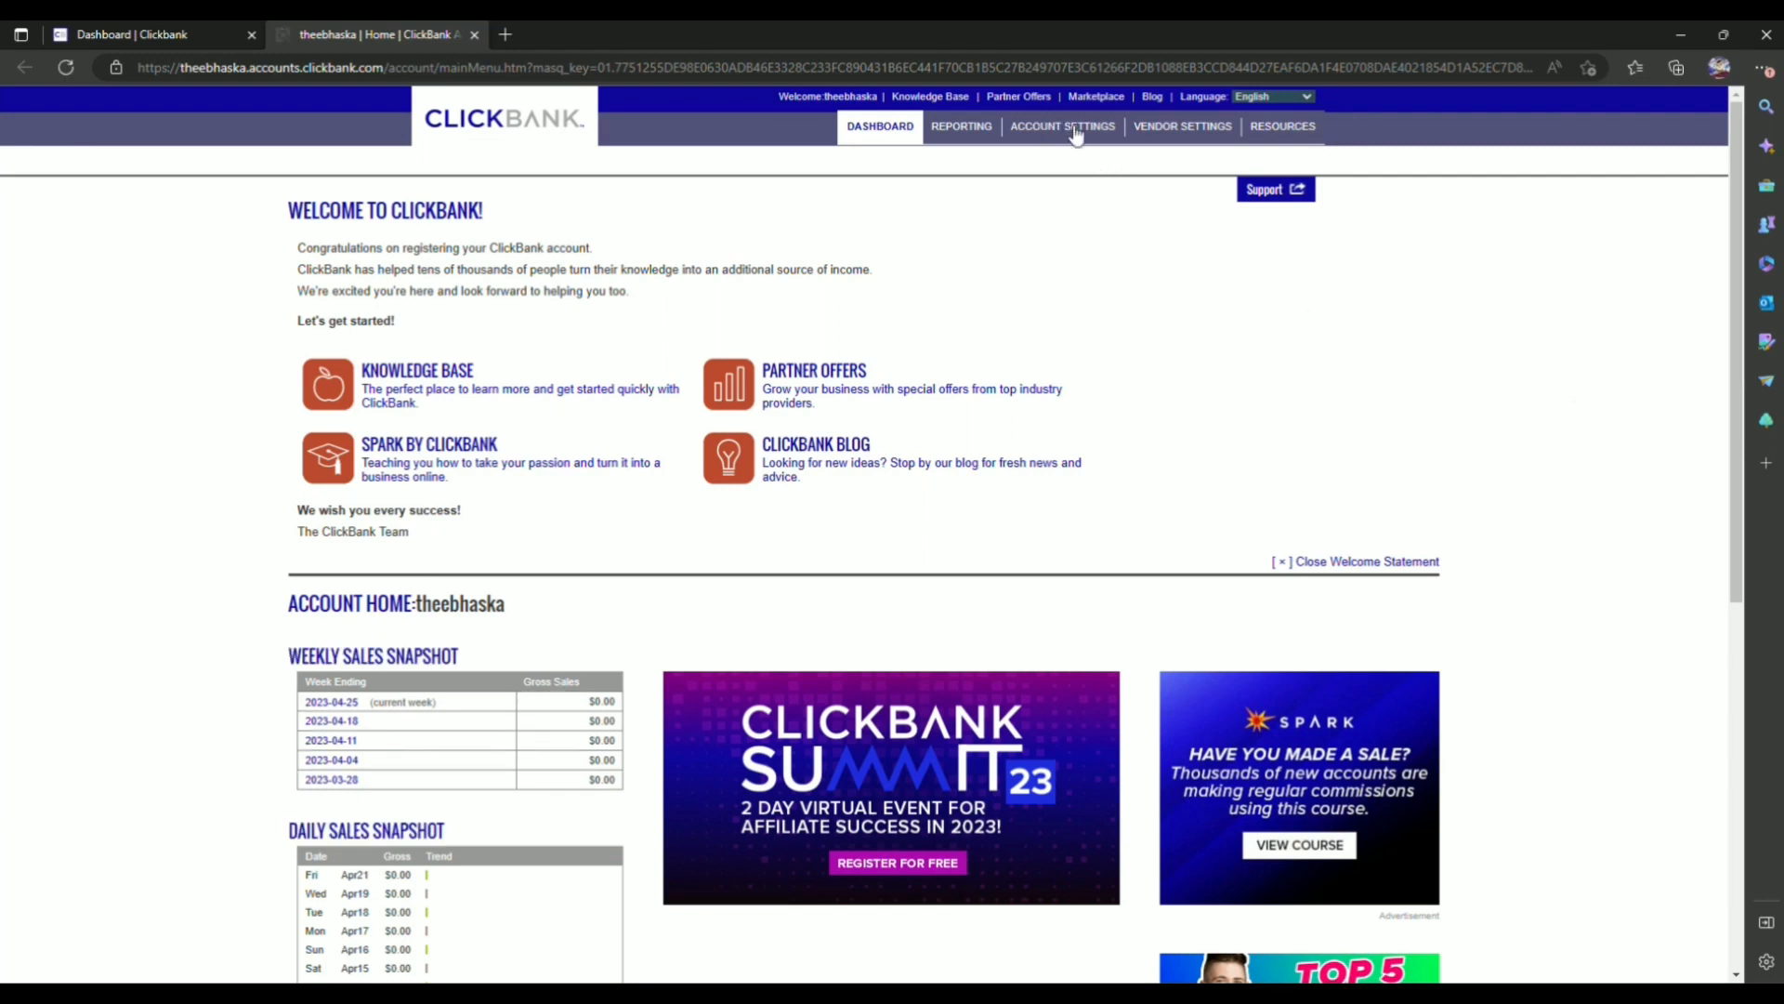
Open Account Settings and scroll to Payment Information ($100.00 threshold, Check)
{"action": "left_click", "coordinate": [1061, 126]}
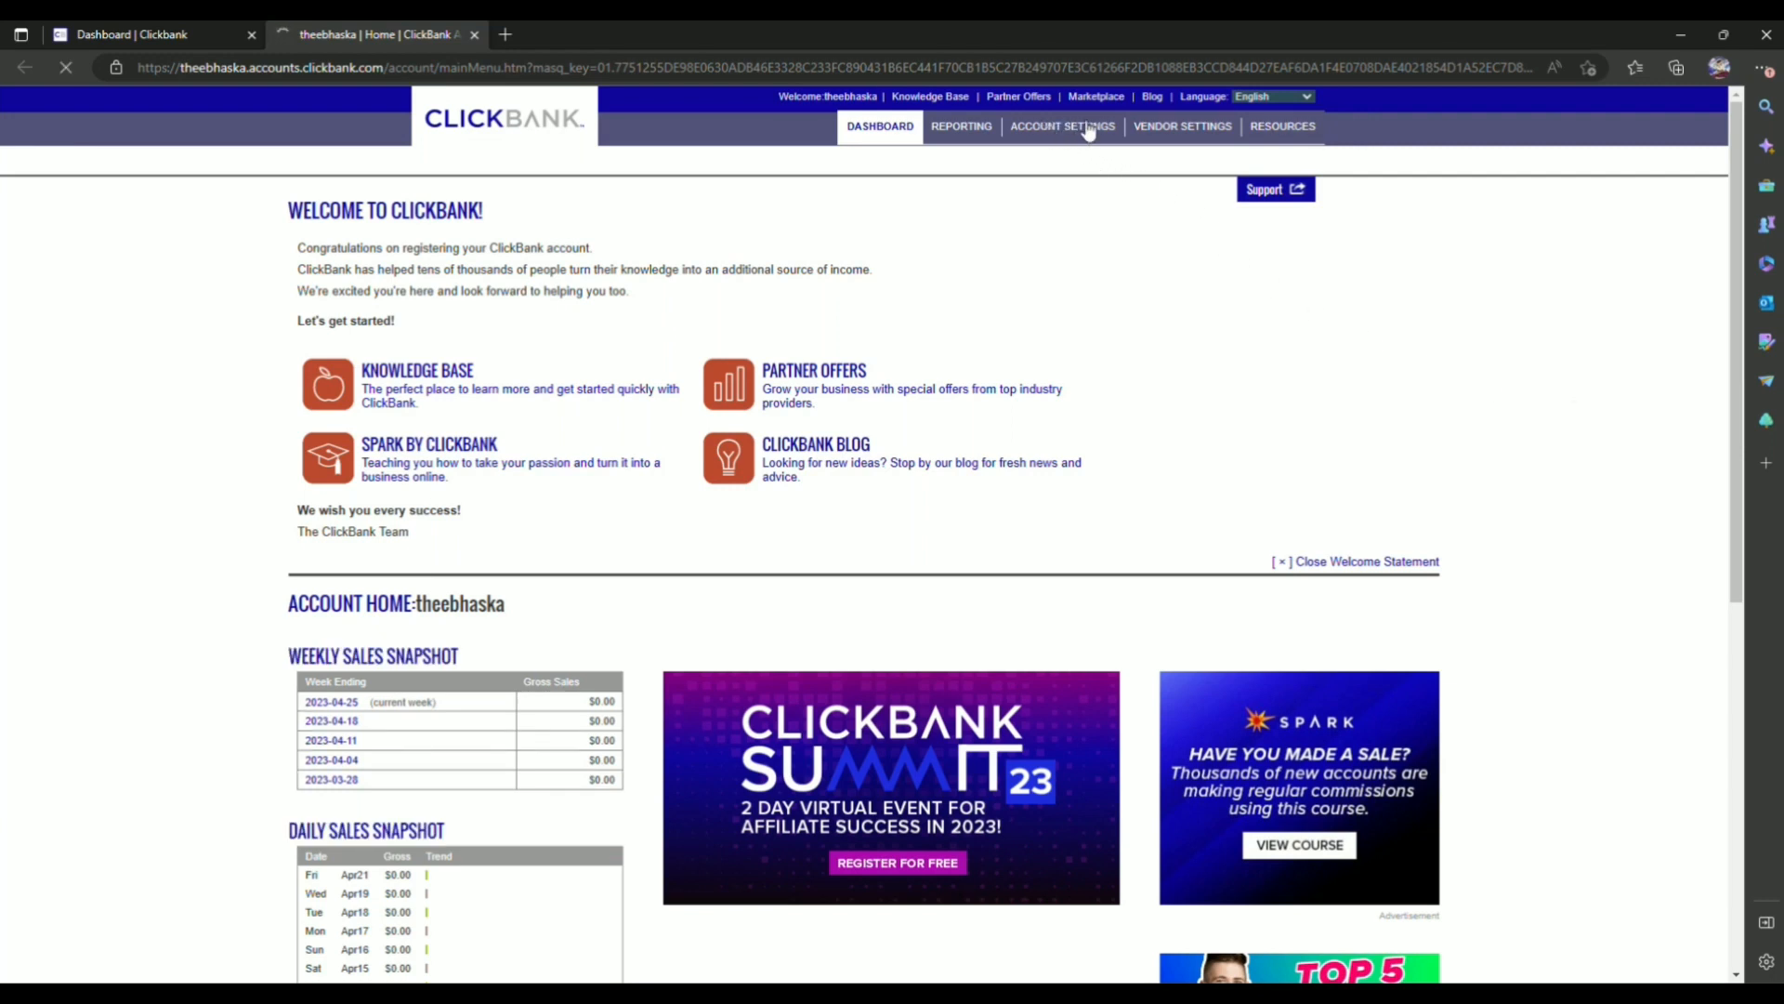
{"action": "left_click", "coordinate": [1062, 127]}
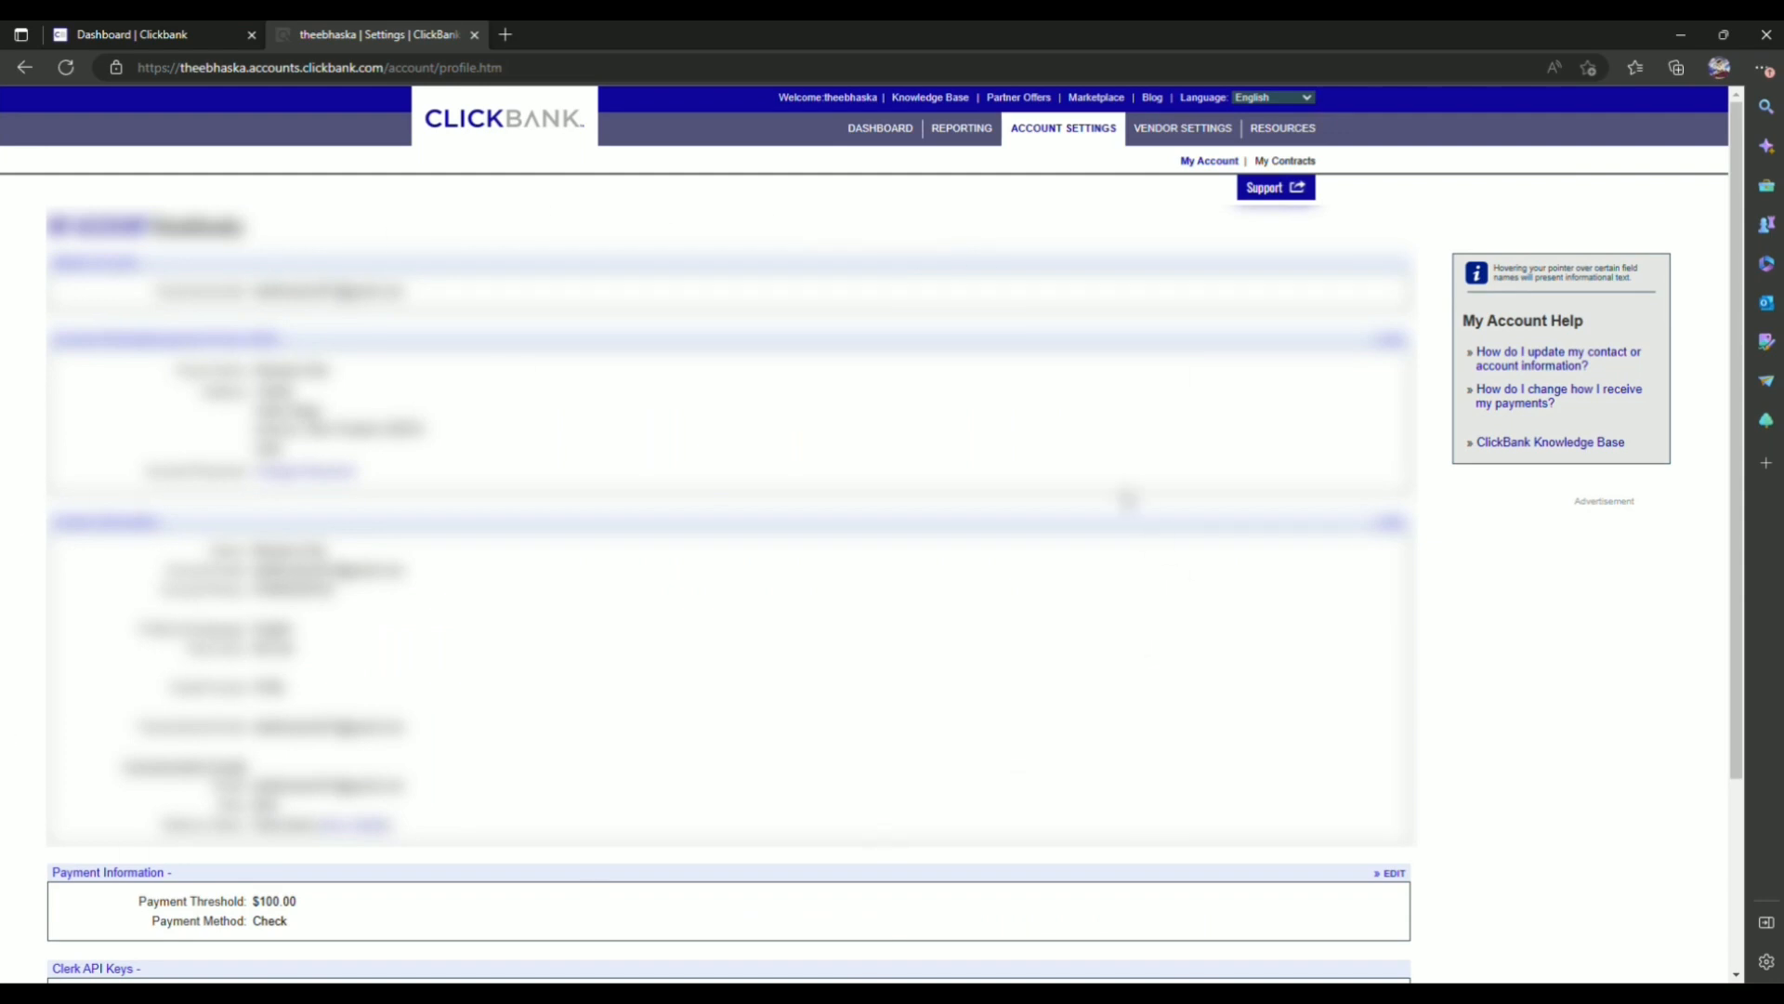
{"action": "mouse_move", "coordinate": [1033, 550]}
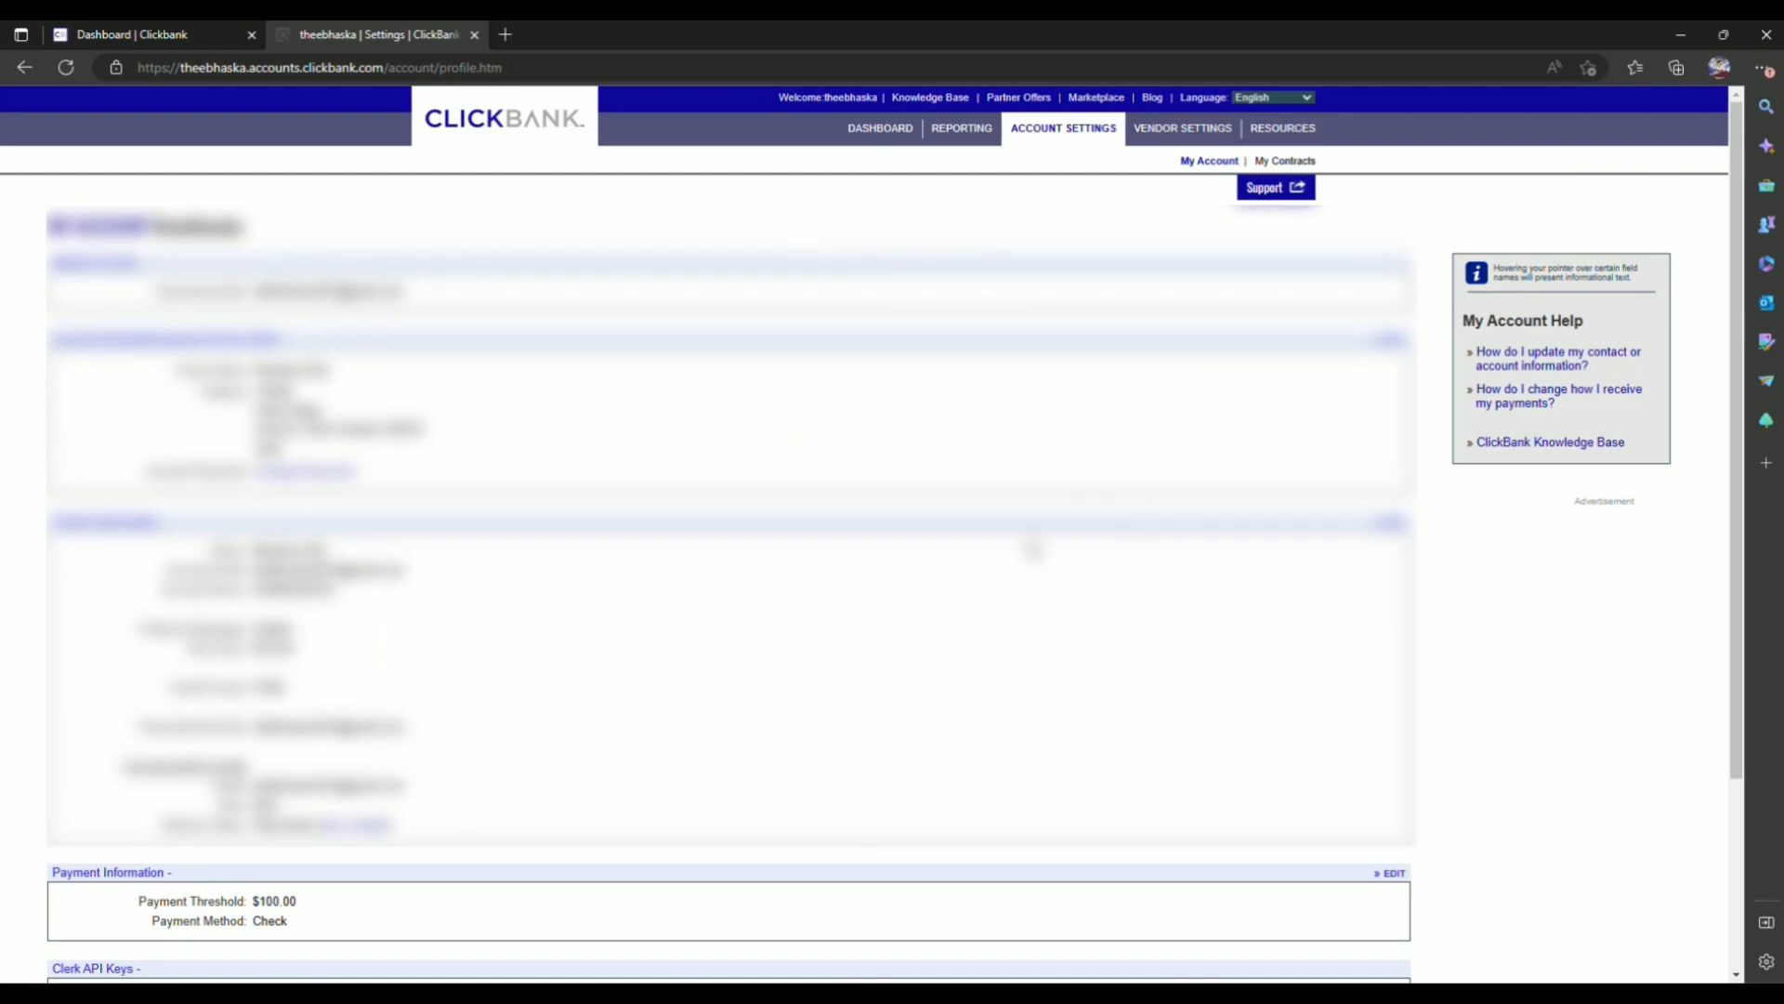
{"action": "scroll", "scroll_direction": "down", "scroll_amount": 3}
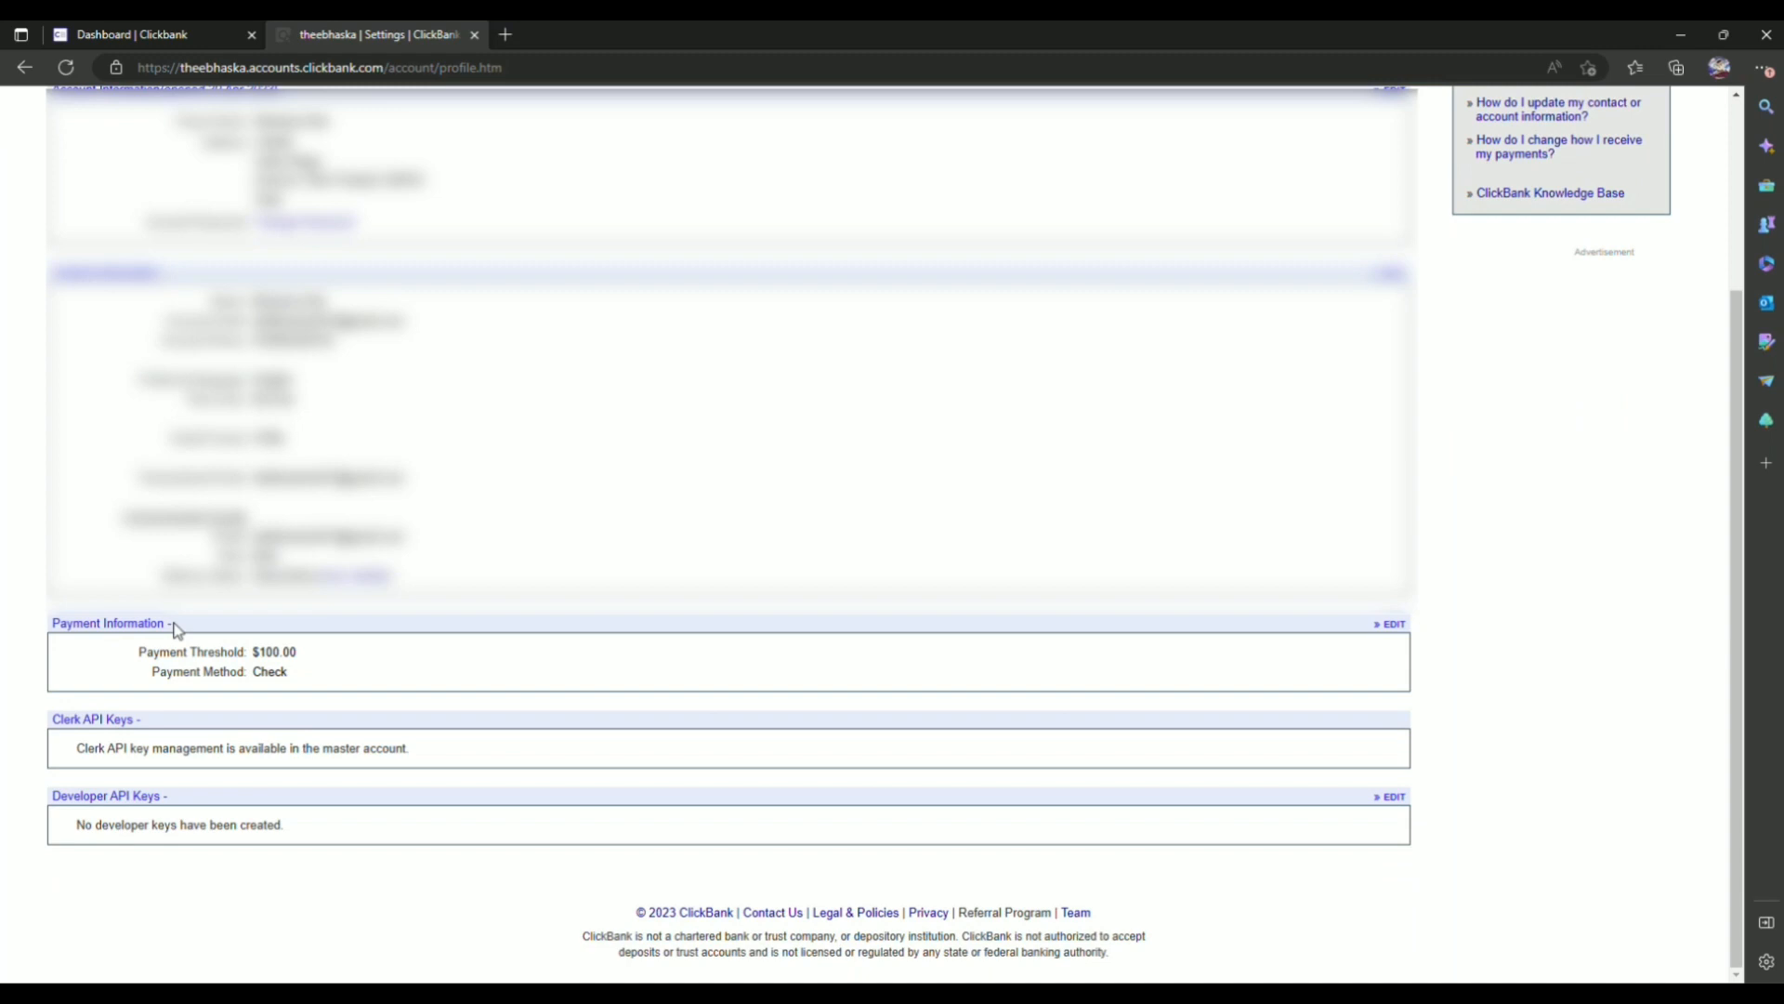
{"action": "double_click", "coordinate": [106, 622]}
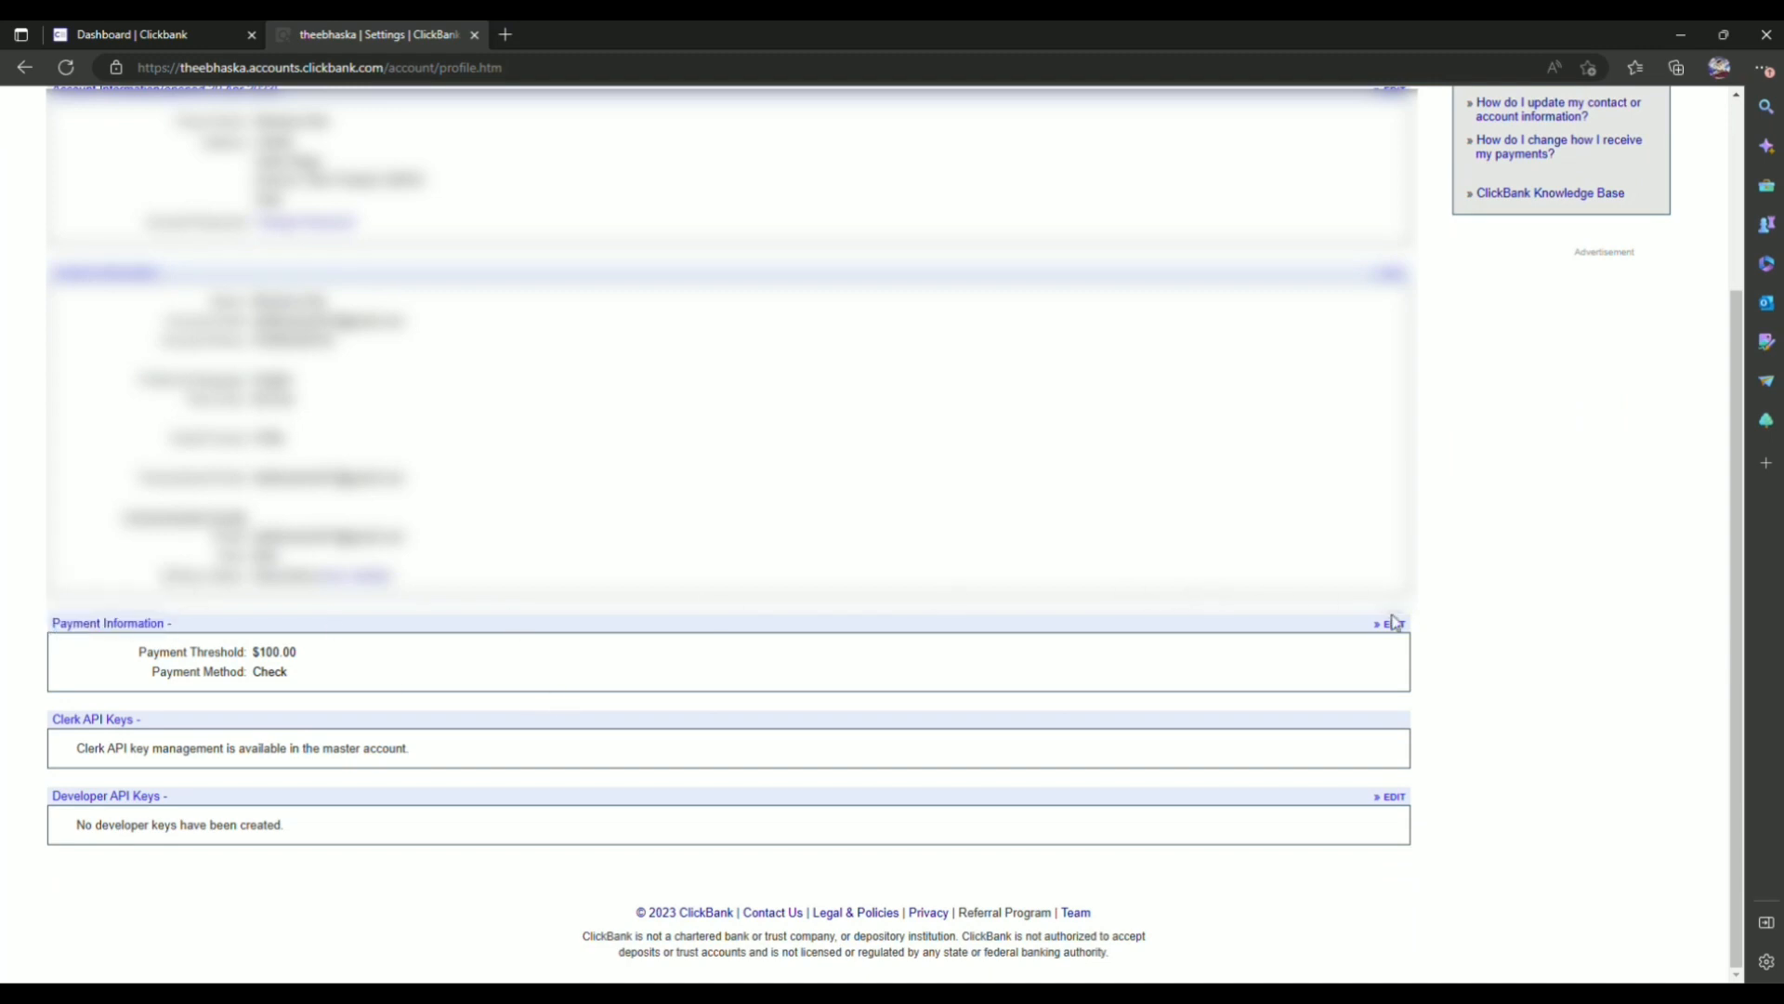
{"action": "mouse_move", "coordinate": [1393, 624]}
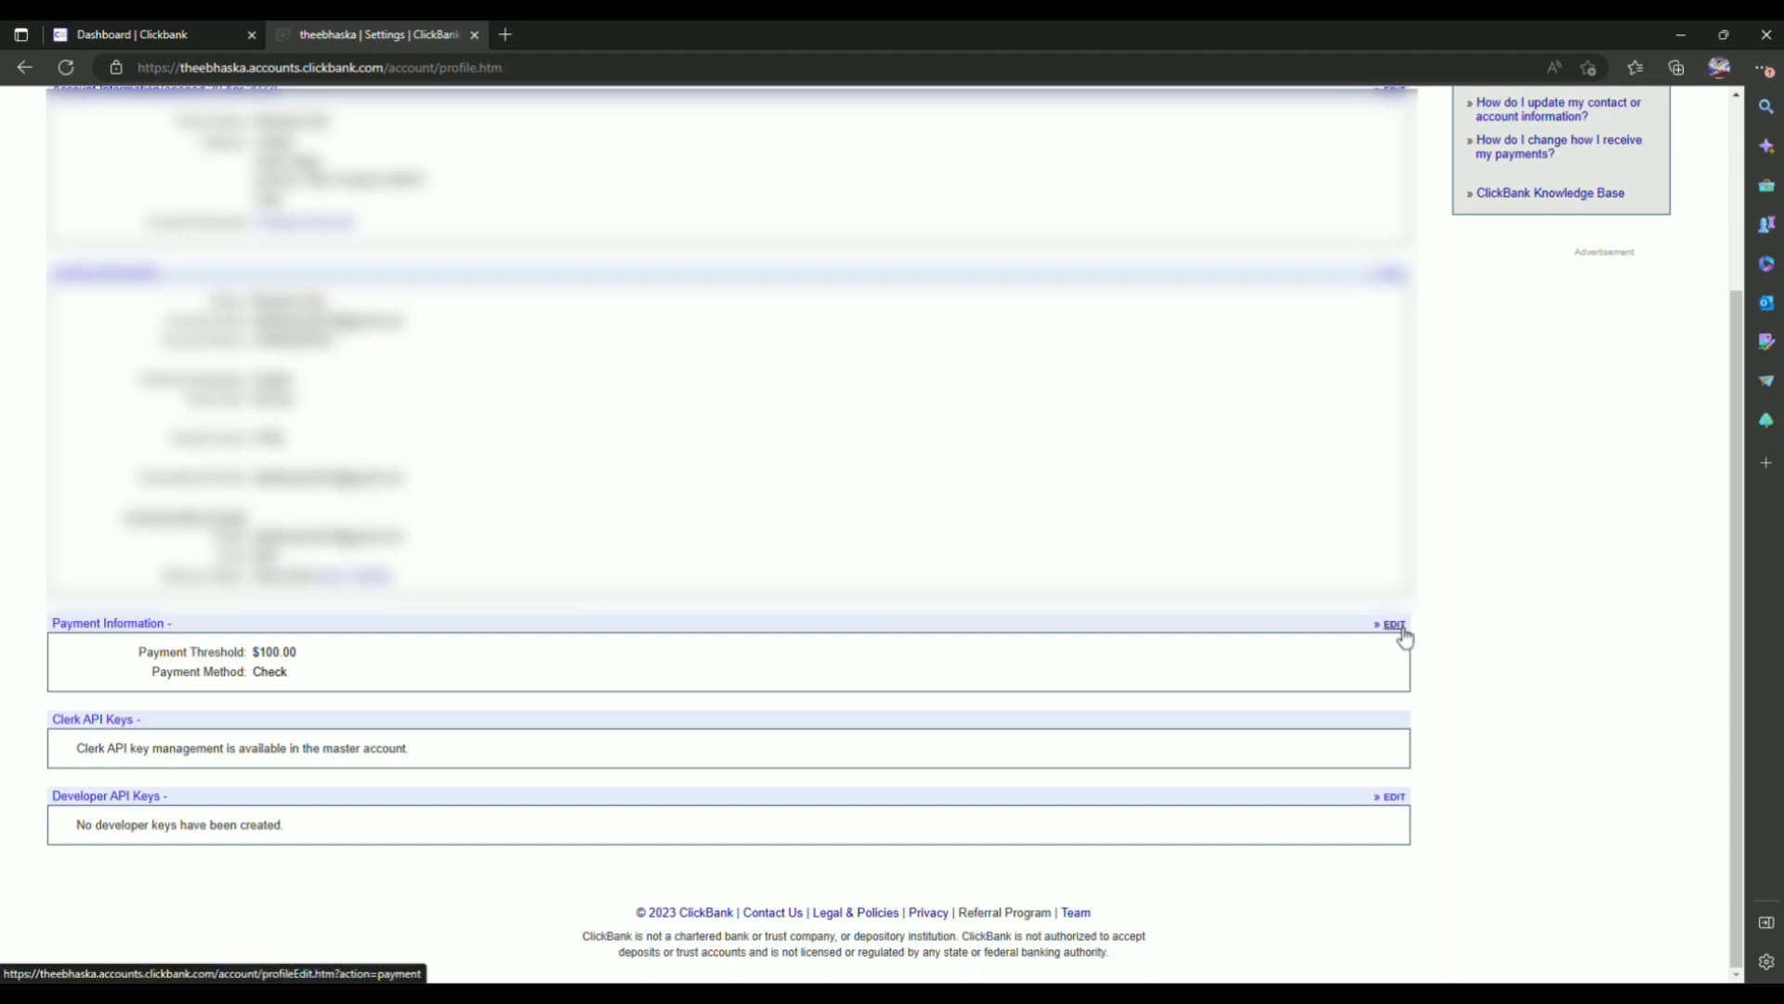
Edit Payment Information to use Direct Deposit, weekly, with a $10,000.00 threshold
{"action": "left_click", "coordinate": [1393, 624]}
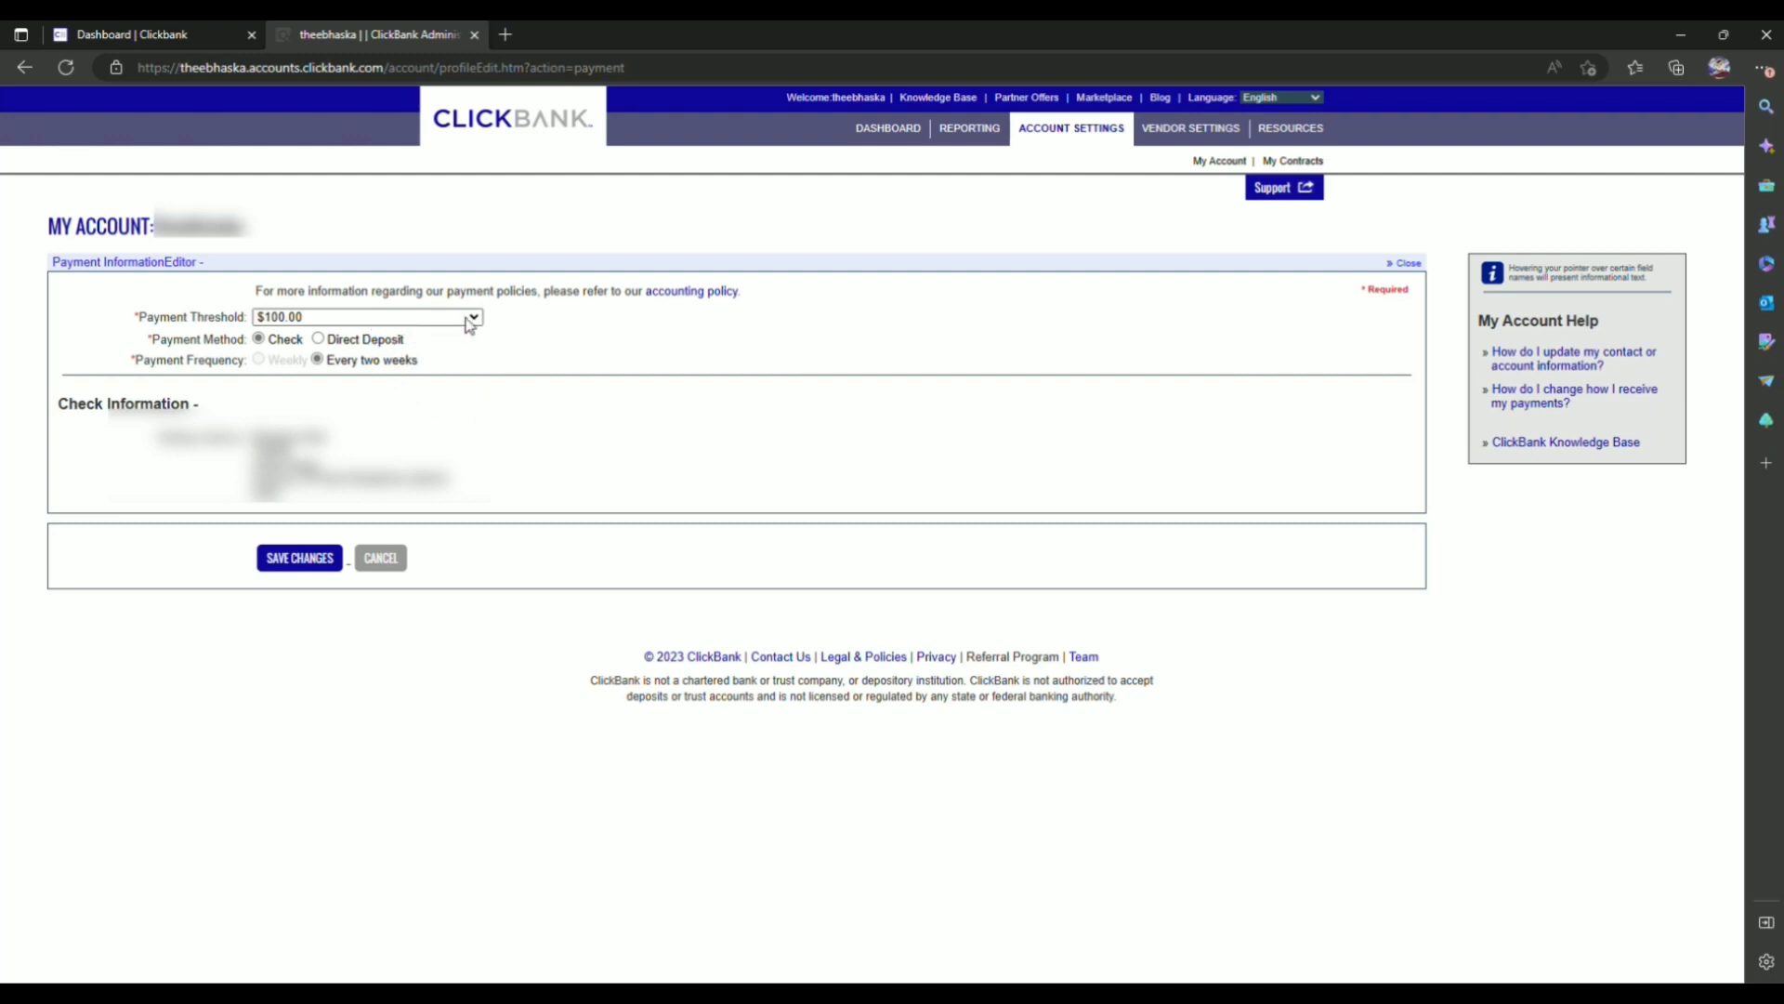
{"action": "left_click", "coordinate": [472, 316]}
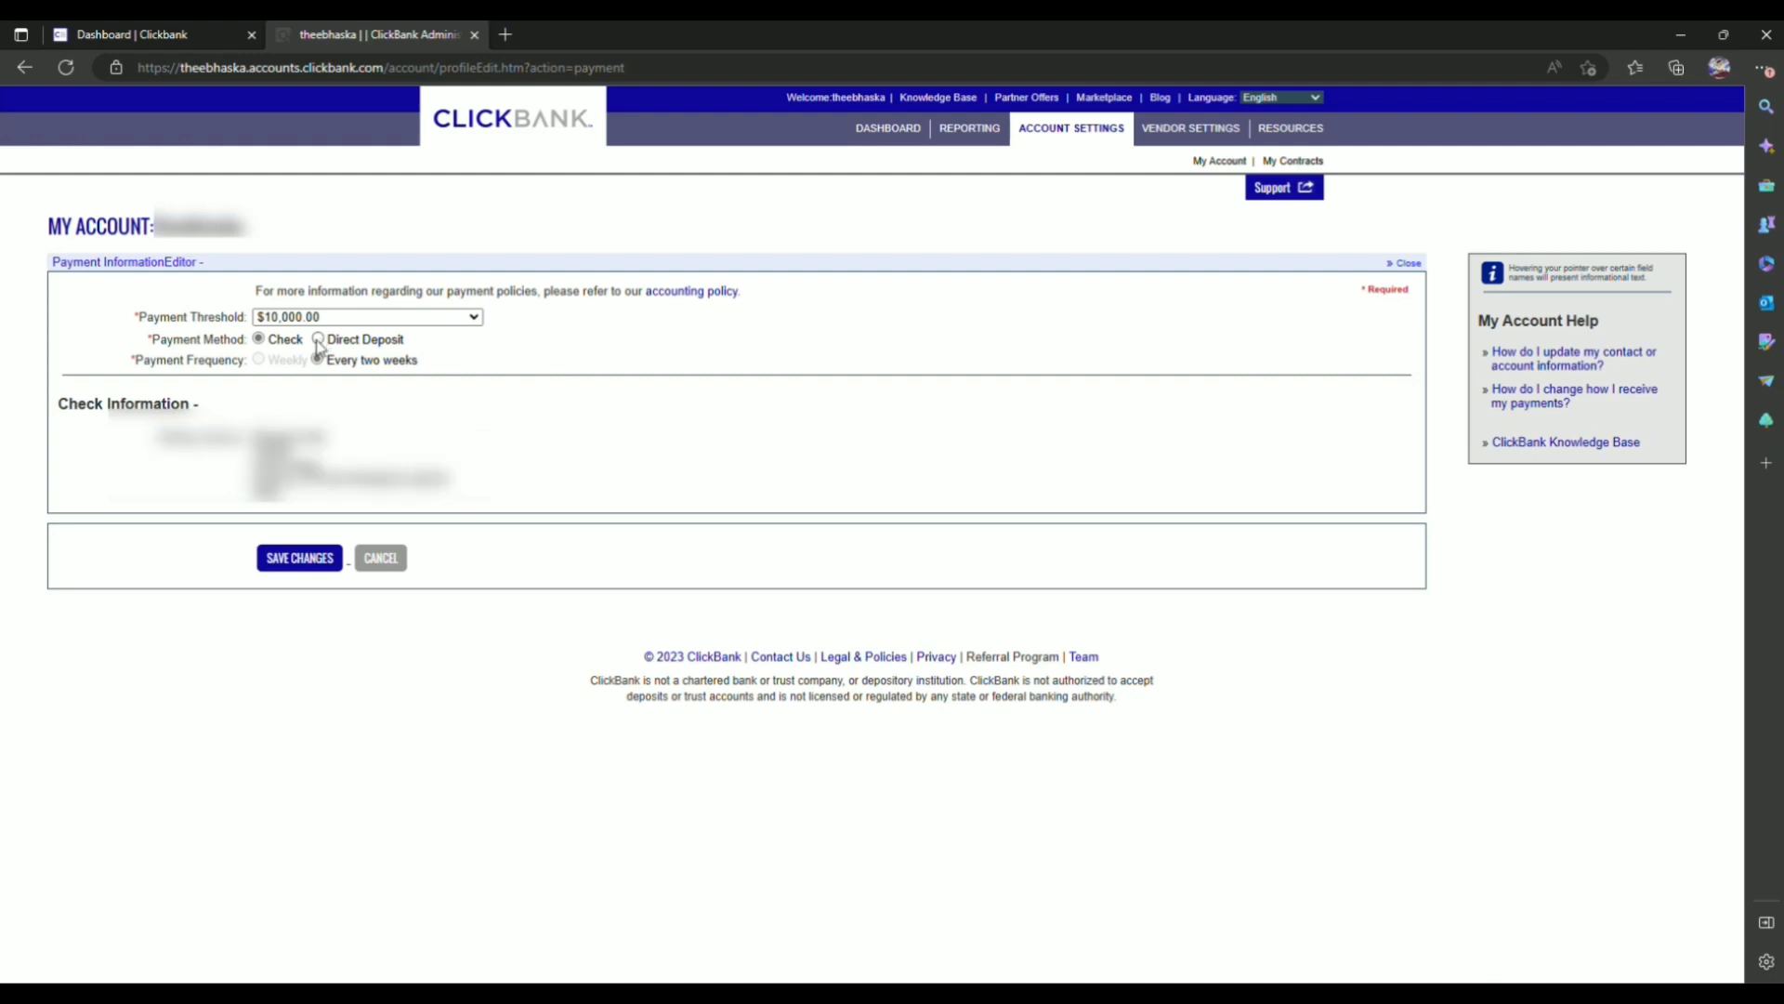
{"action": "left_click", "coordinate": [317, 339]}
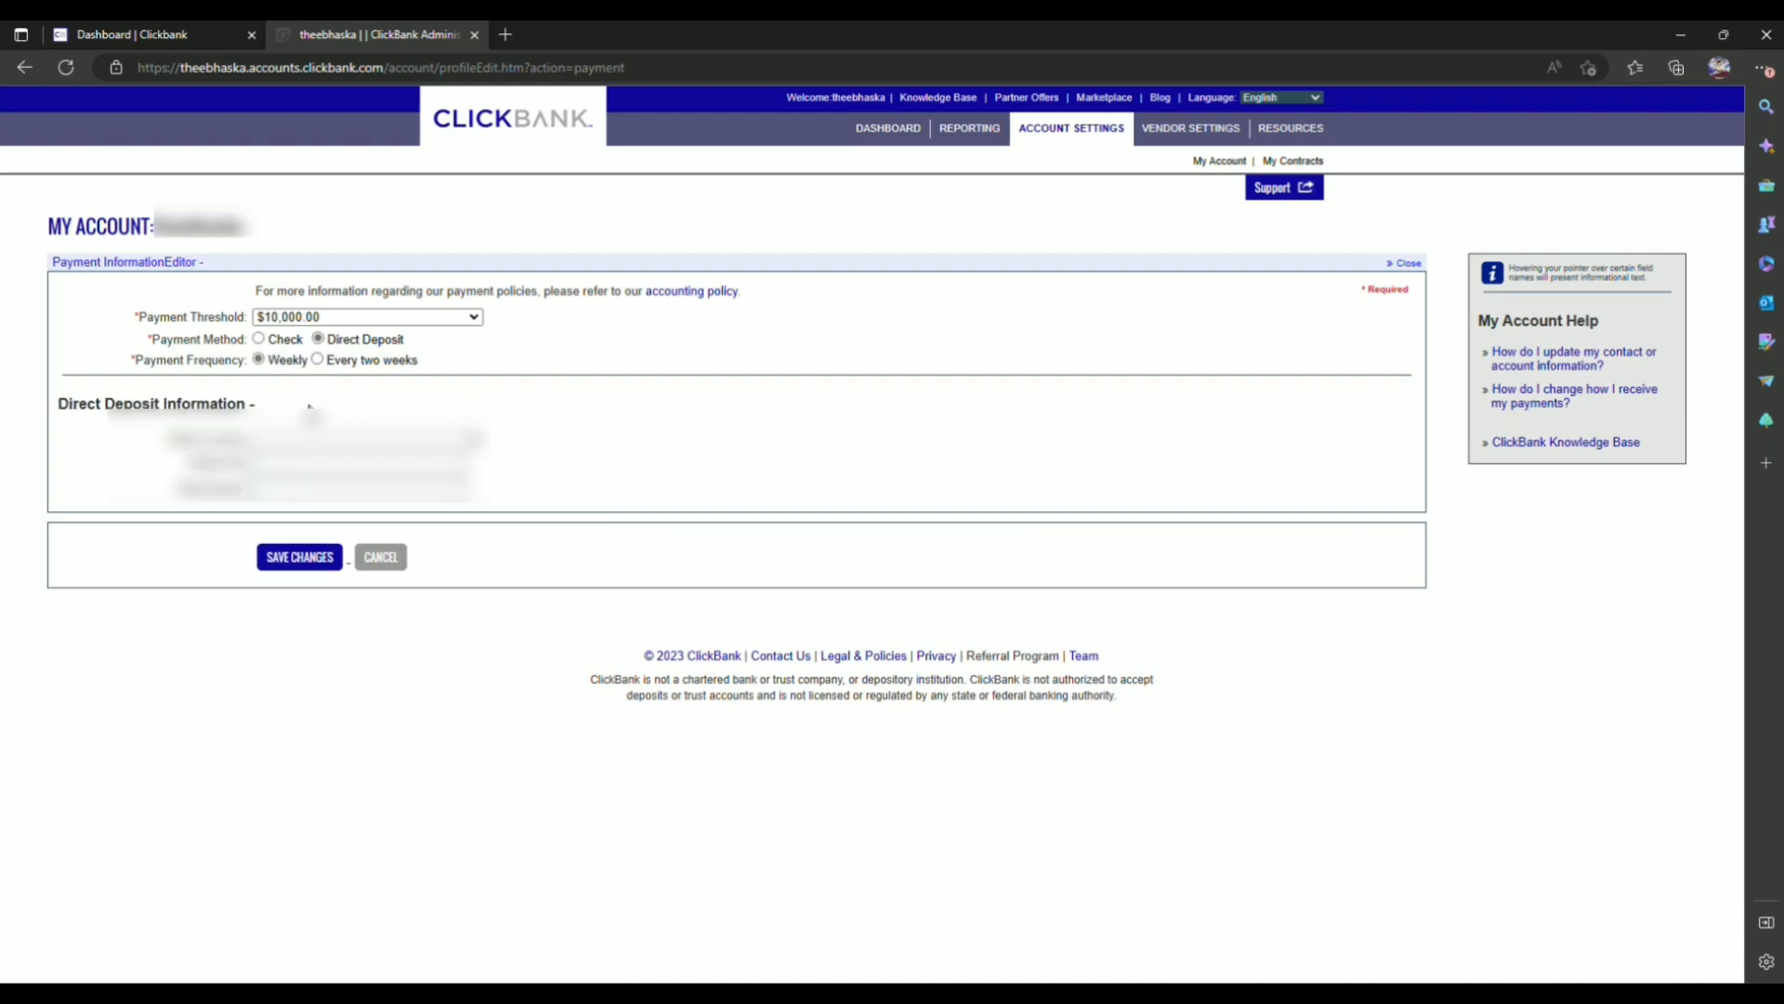
{"action": "mouse_move", "coordinate": [491, 450]}
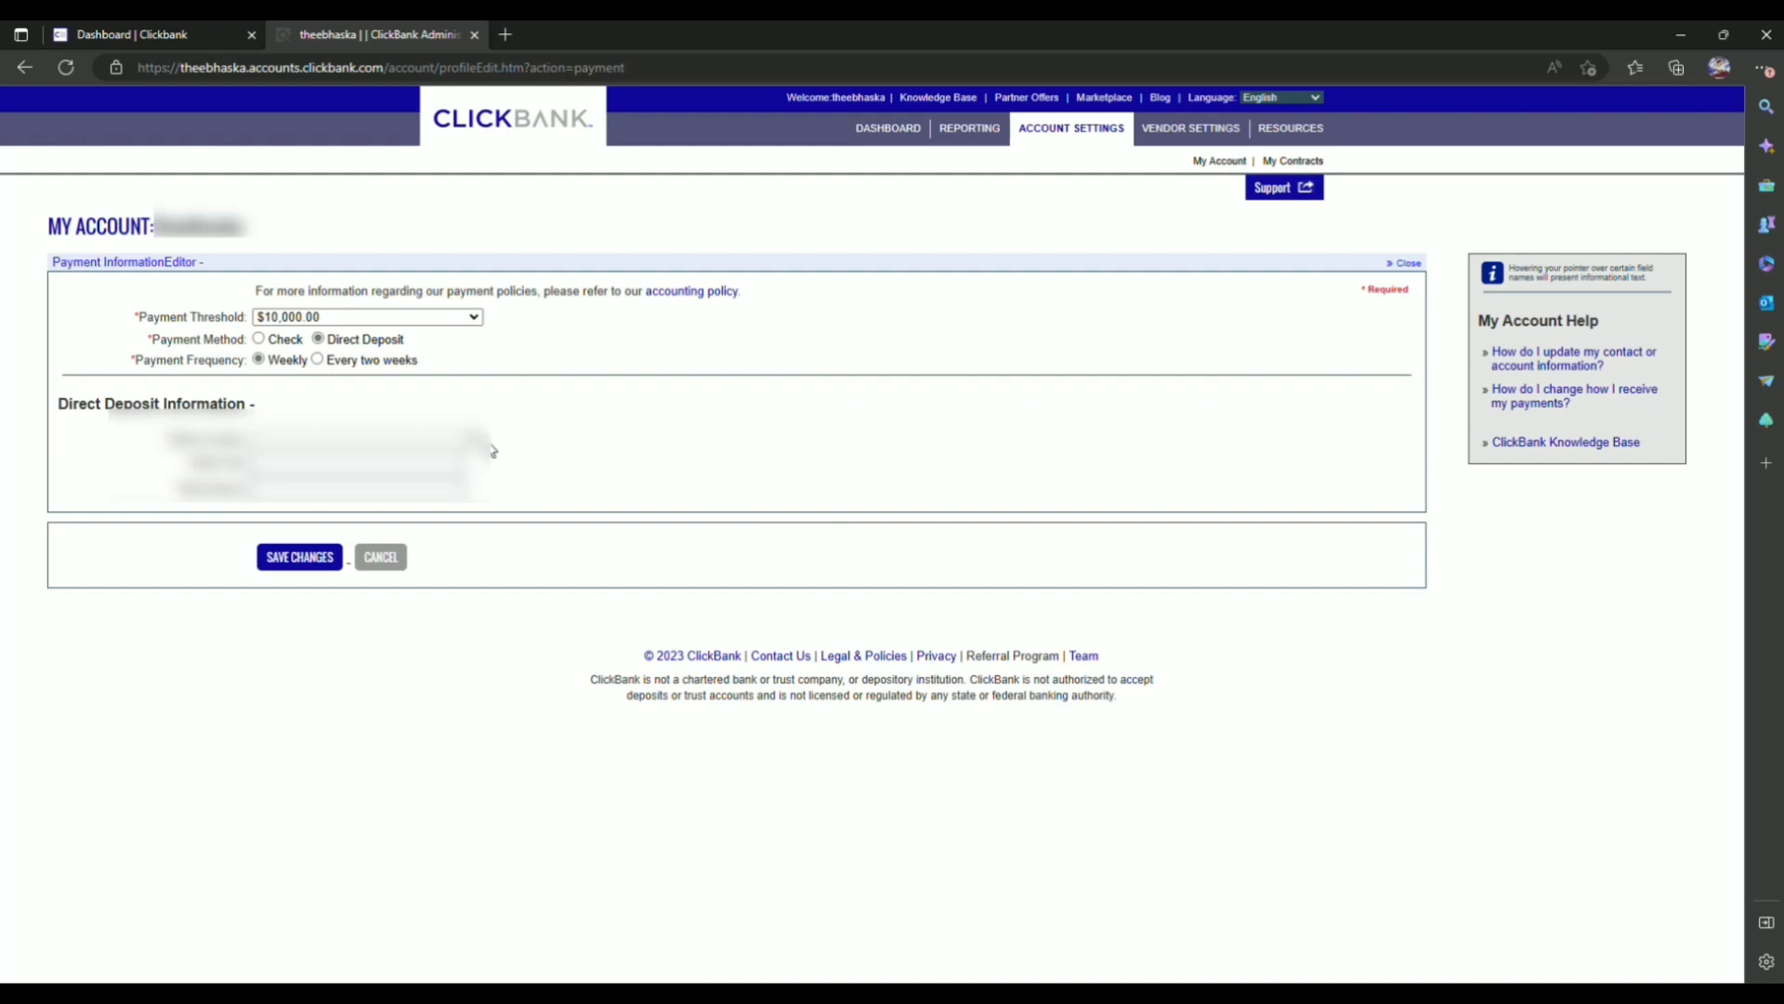
{"action": "mouse_move", "coordinate": [243, 381]}
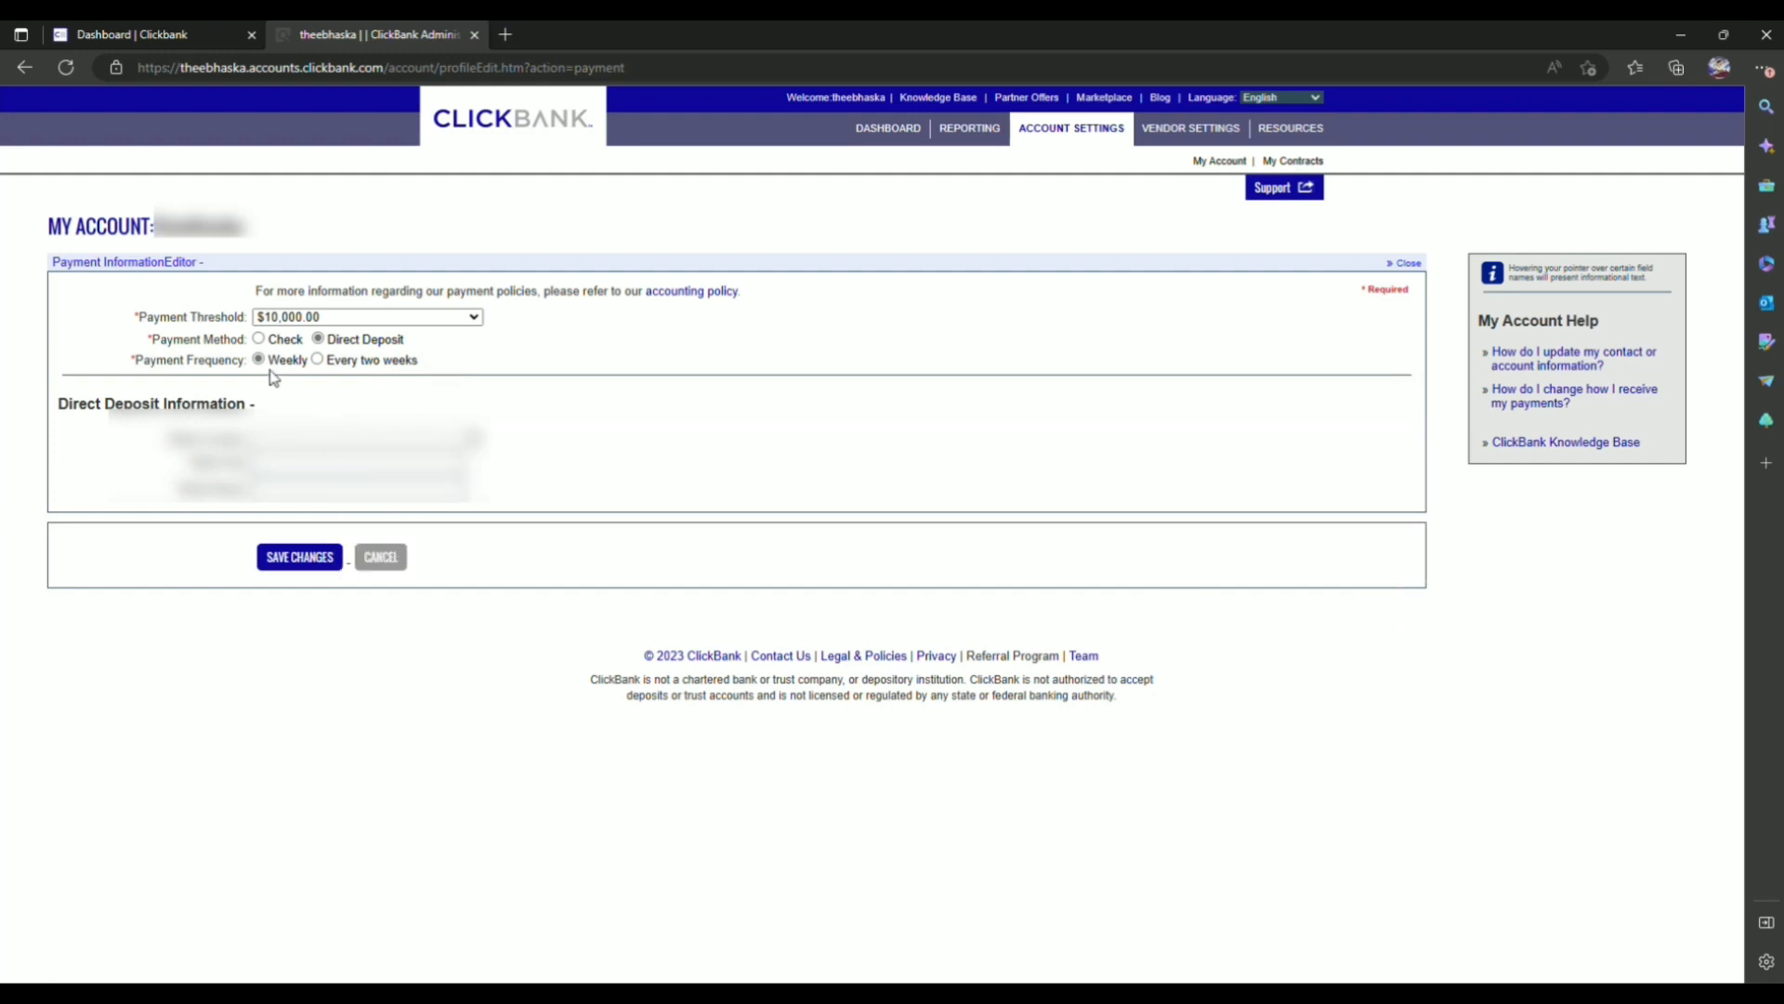
{"action": "mouse_move", "coordinate": [361, 366]}
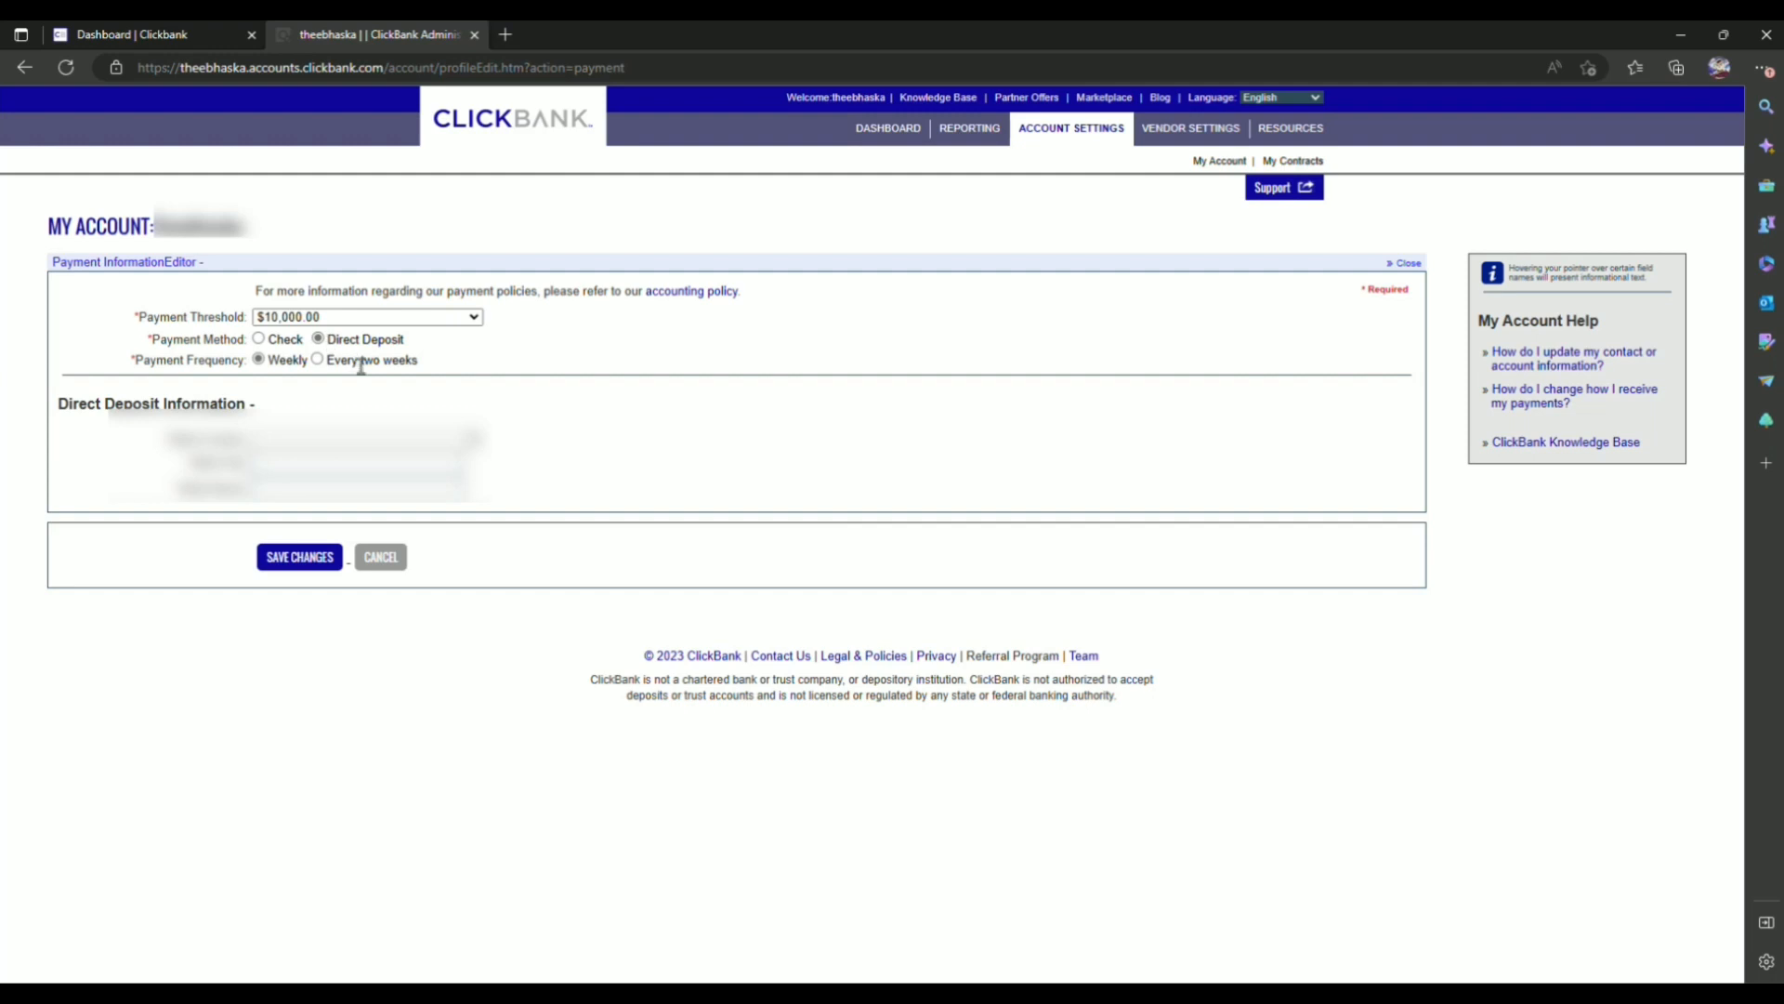
{"action": "mouse_move", "coordinate": [291, 381]}
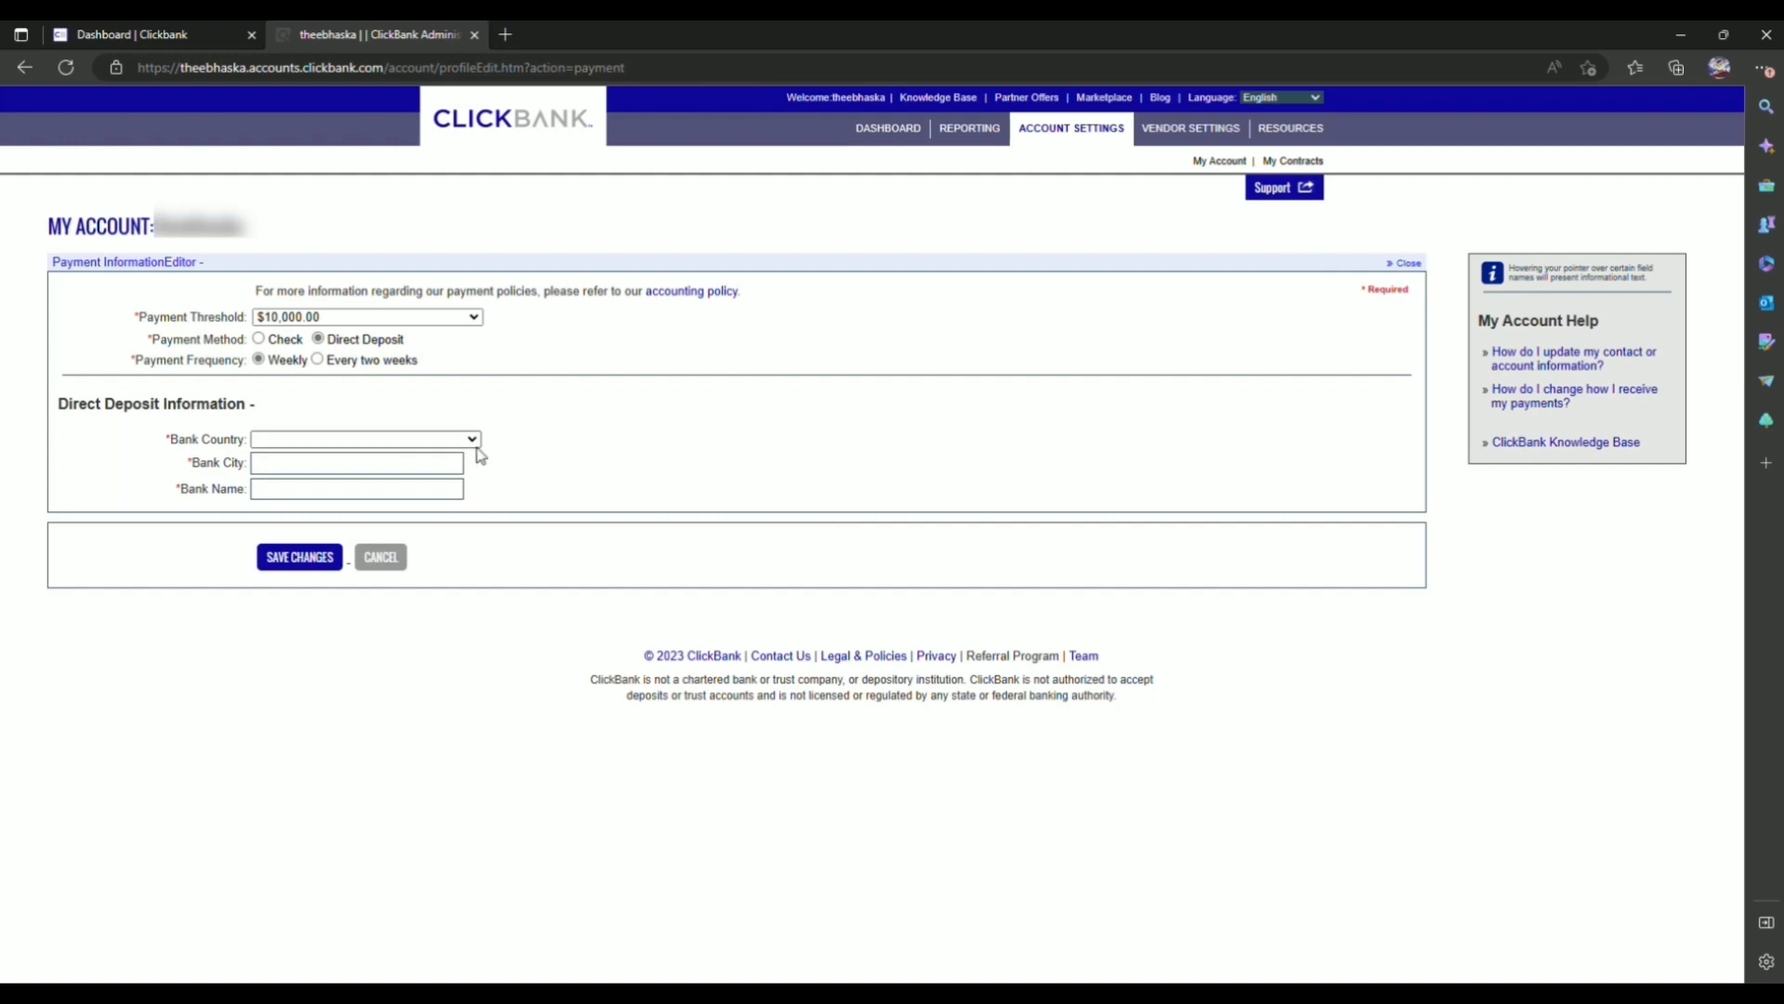
Fill in bank country, city, bank name, account number and IFSC, choosing Savings
{"action": "left_click", "coordinate": [356, 462]}
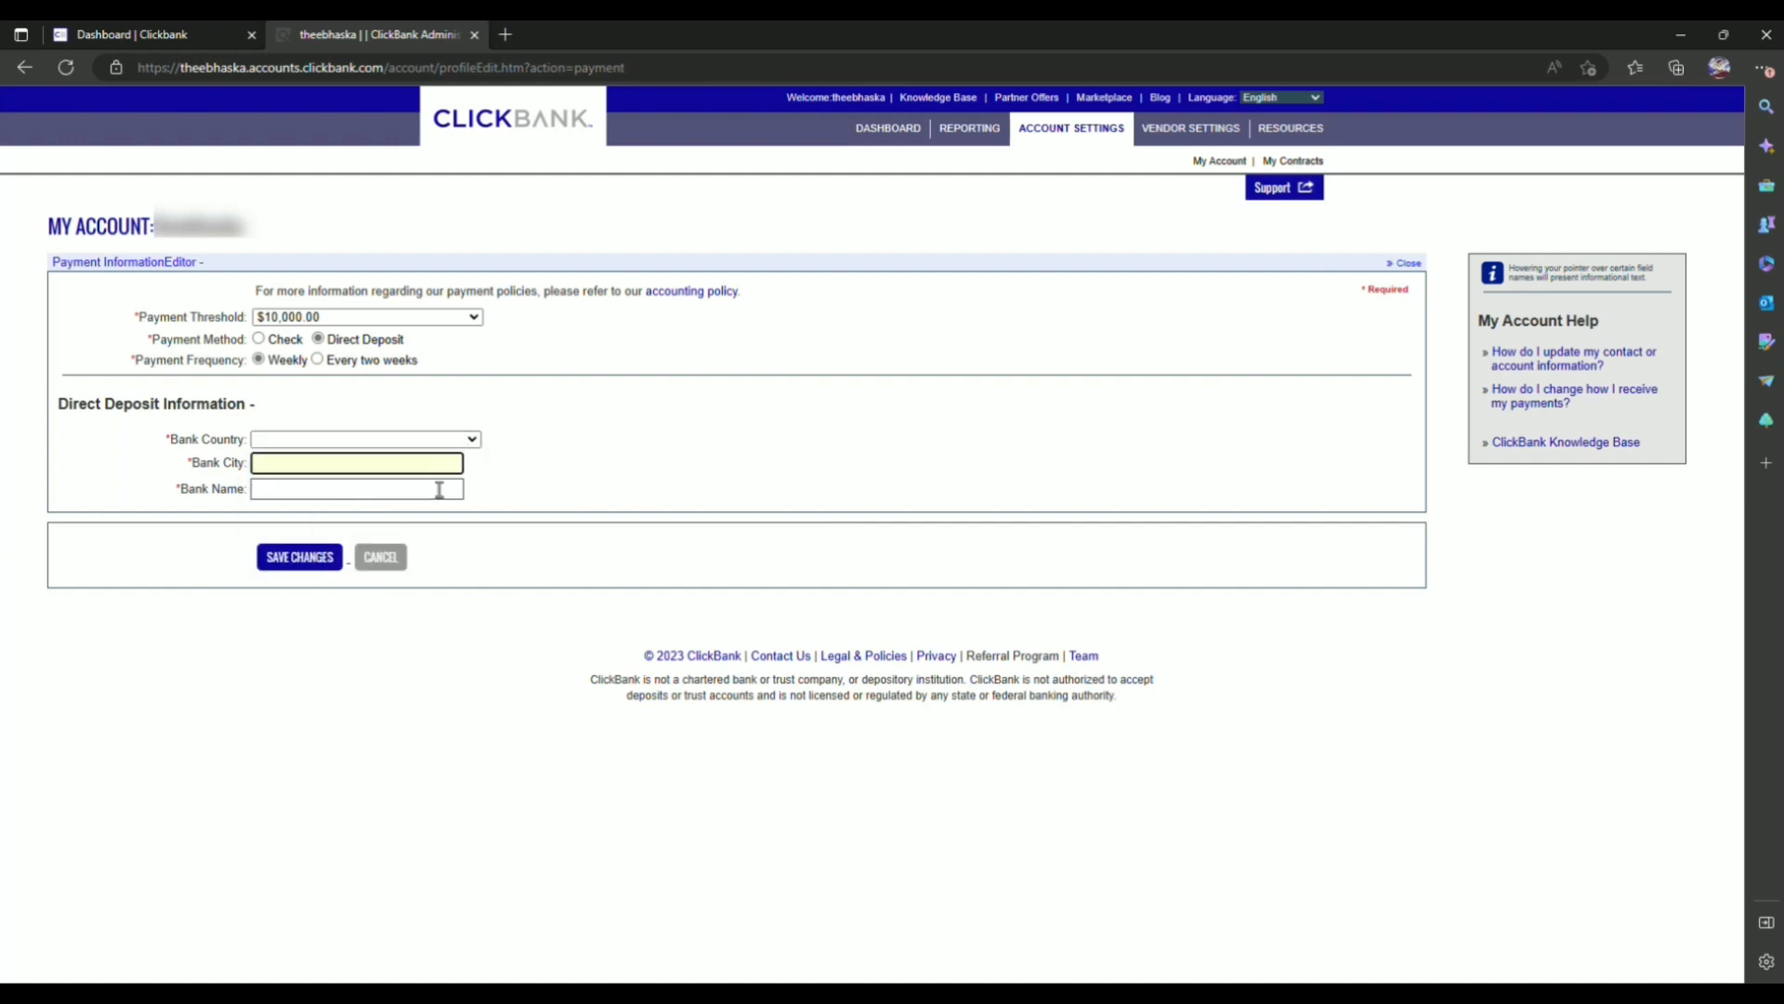
{"action": "left_click", "coordinate": [364, 438]}
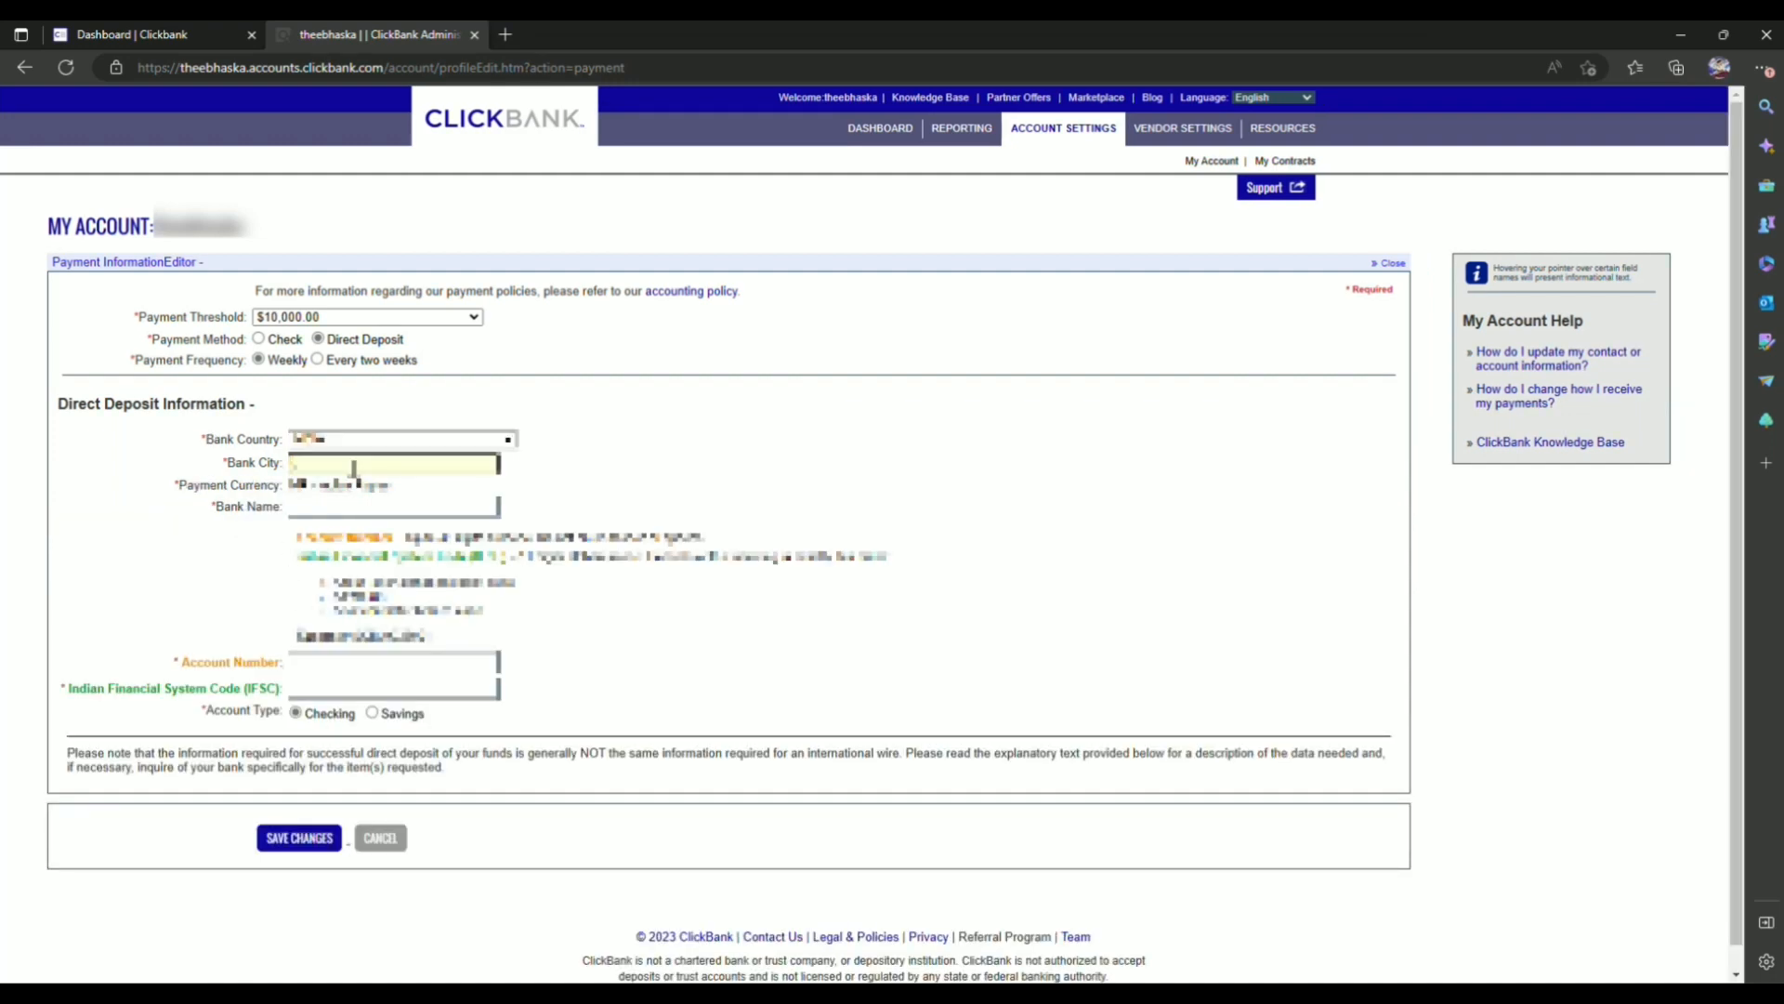
{"action": "left_click", "coordinate": [395, 506]}
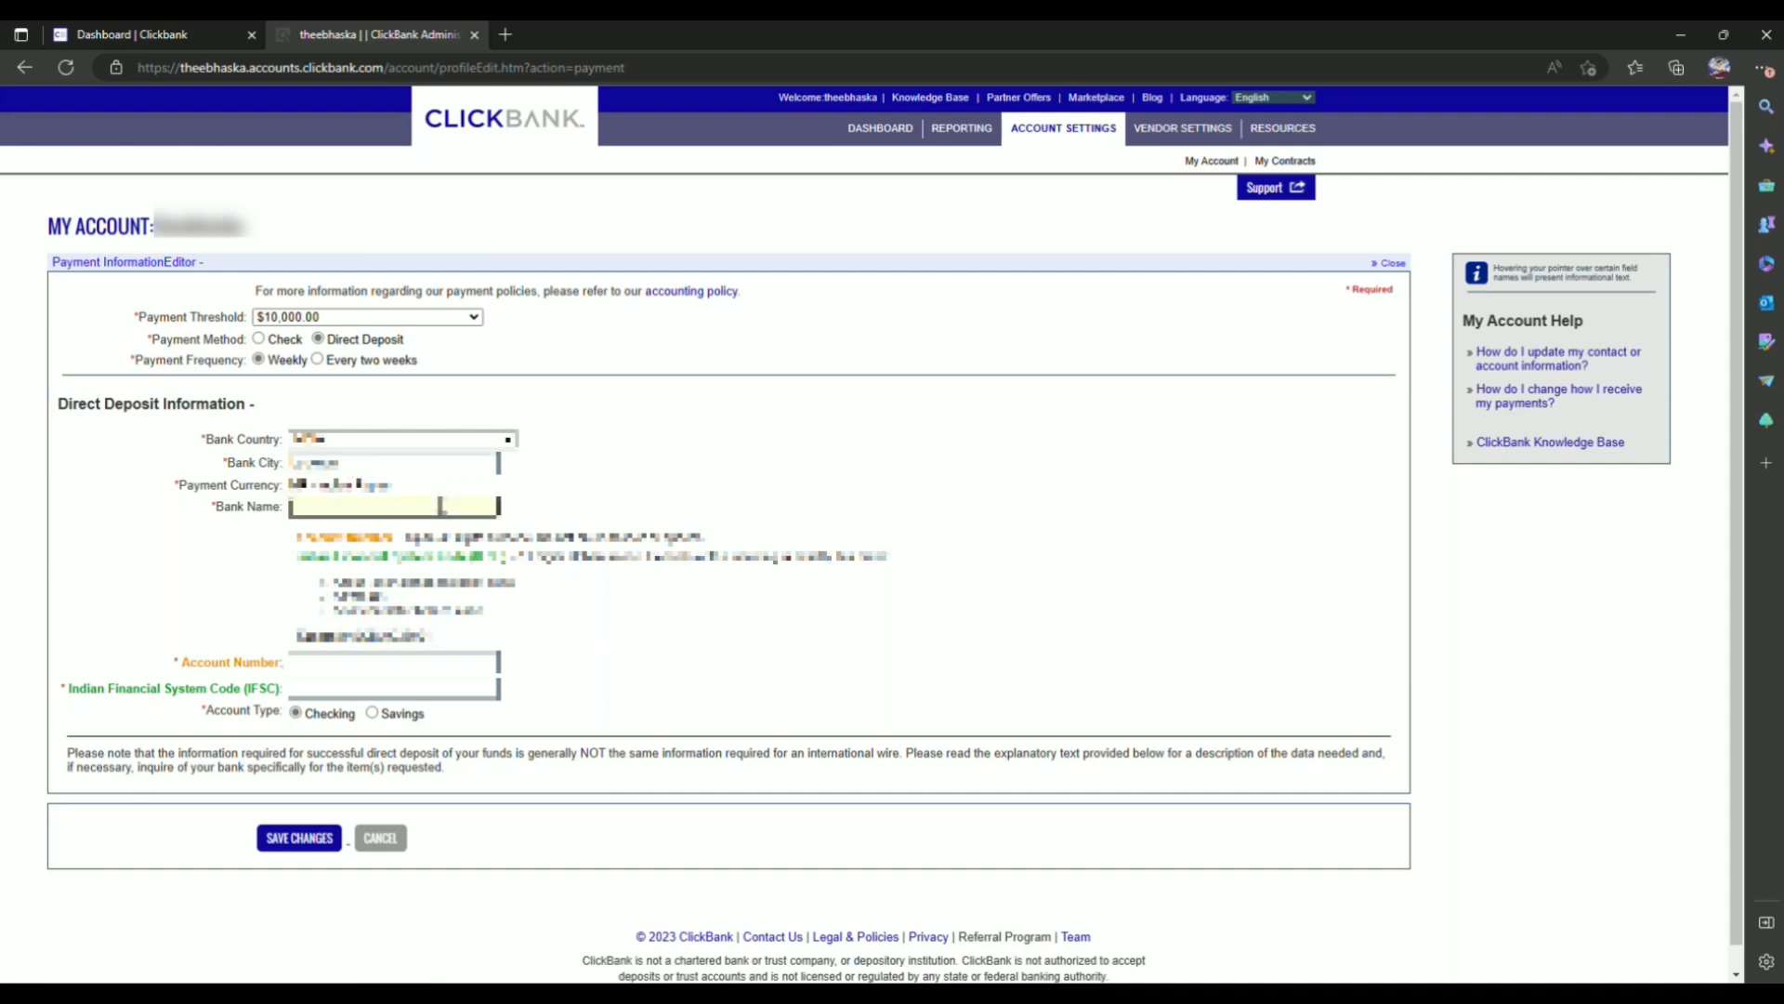
{"action": "left_click", "coordinate": [444, 661]}
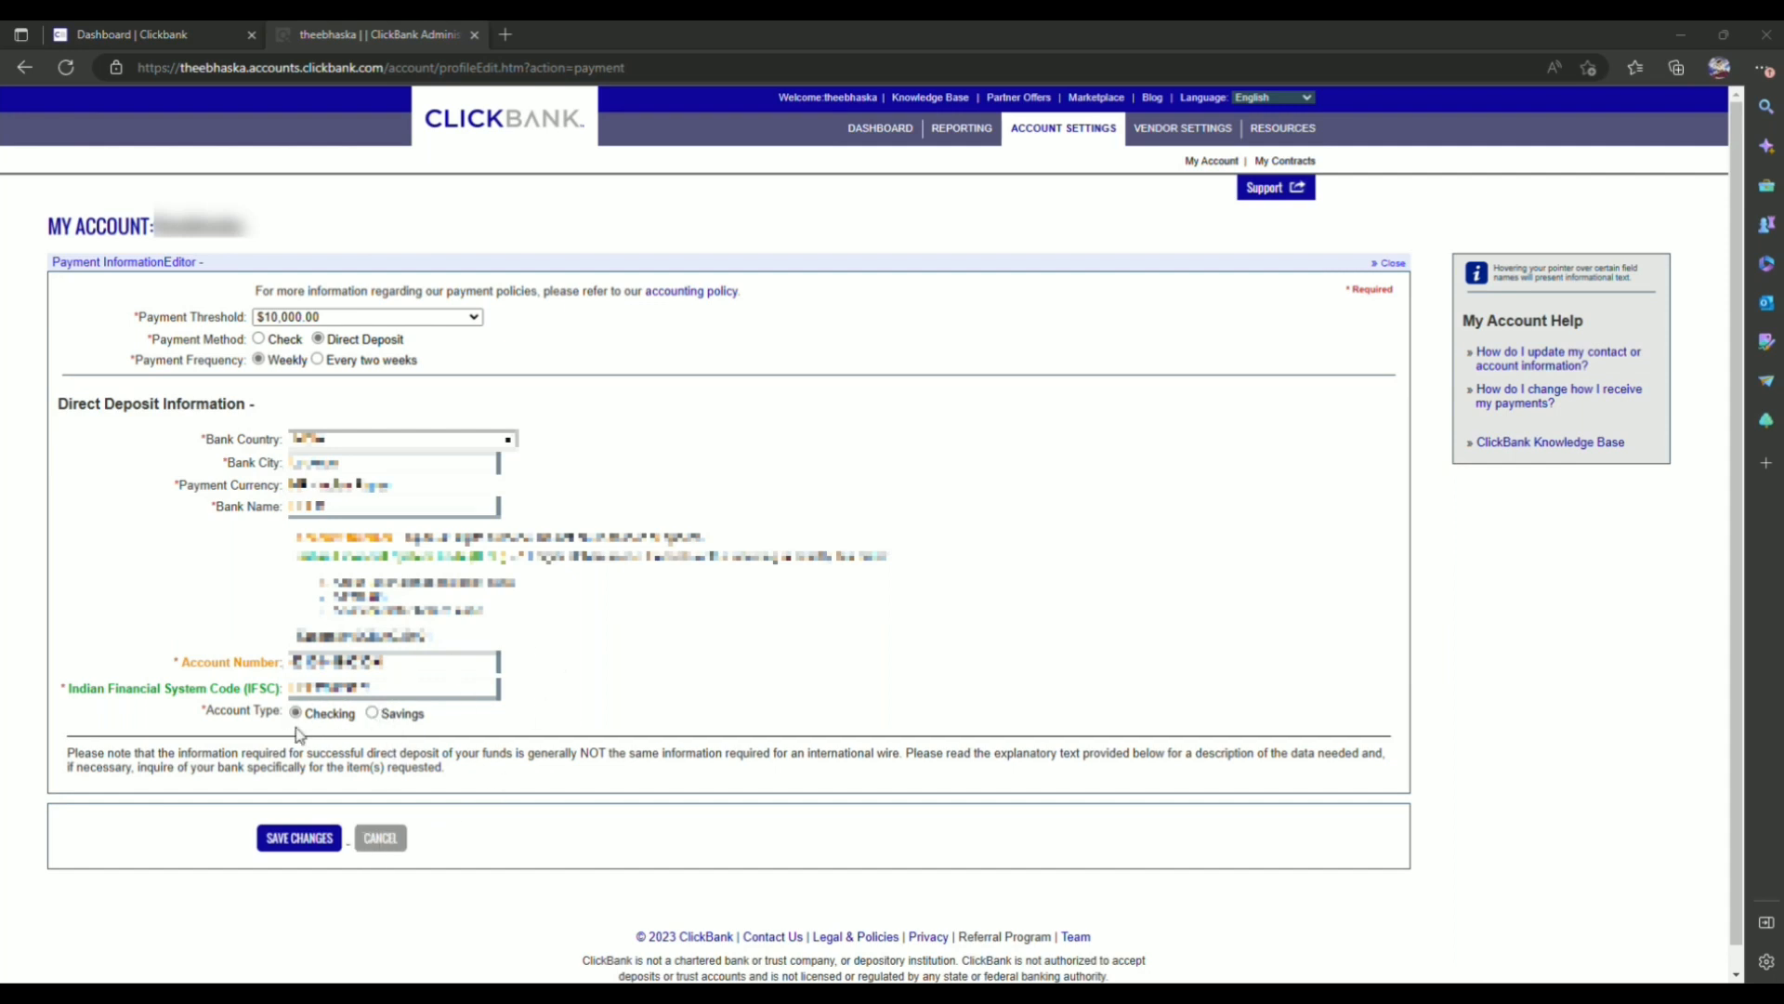
{"action": "mouse_move", "coordinate": [480, 746]}
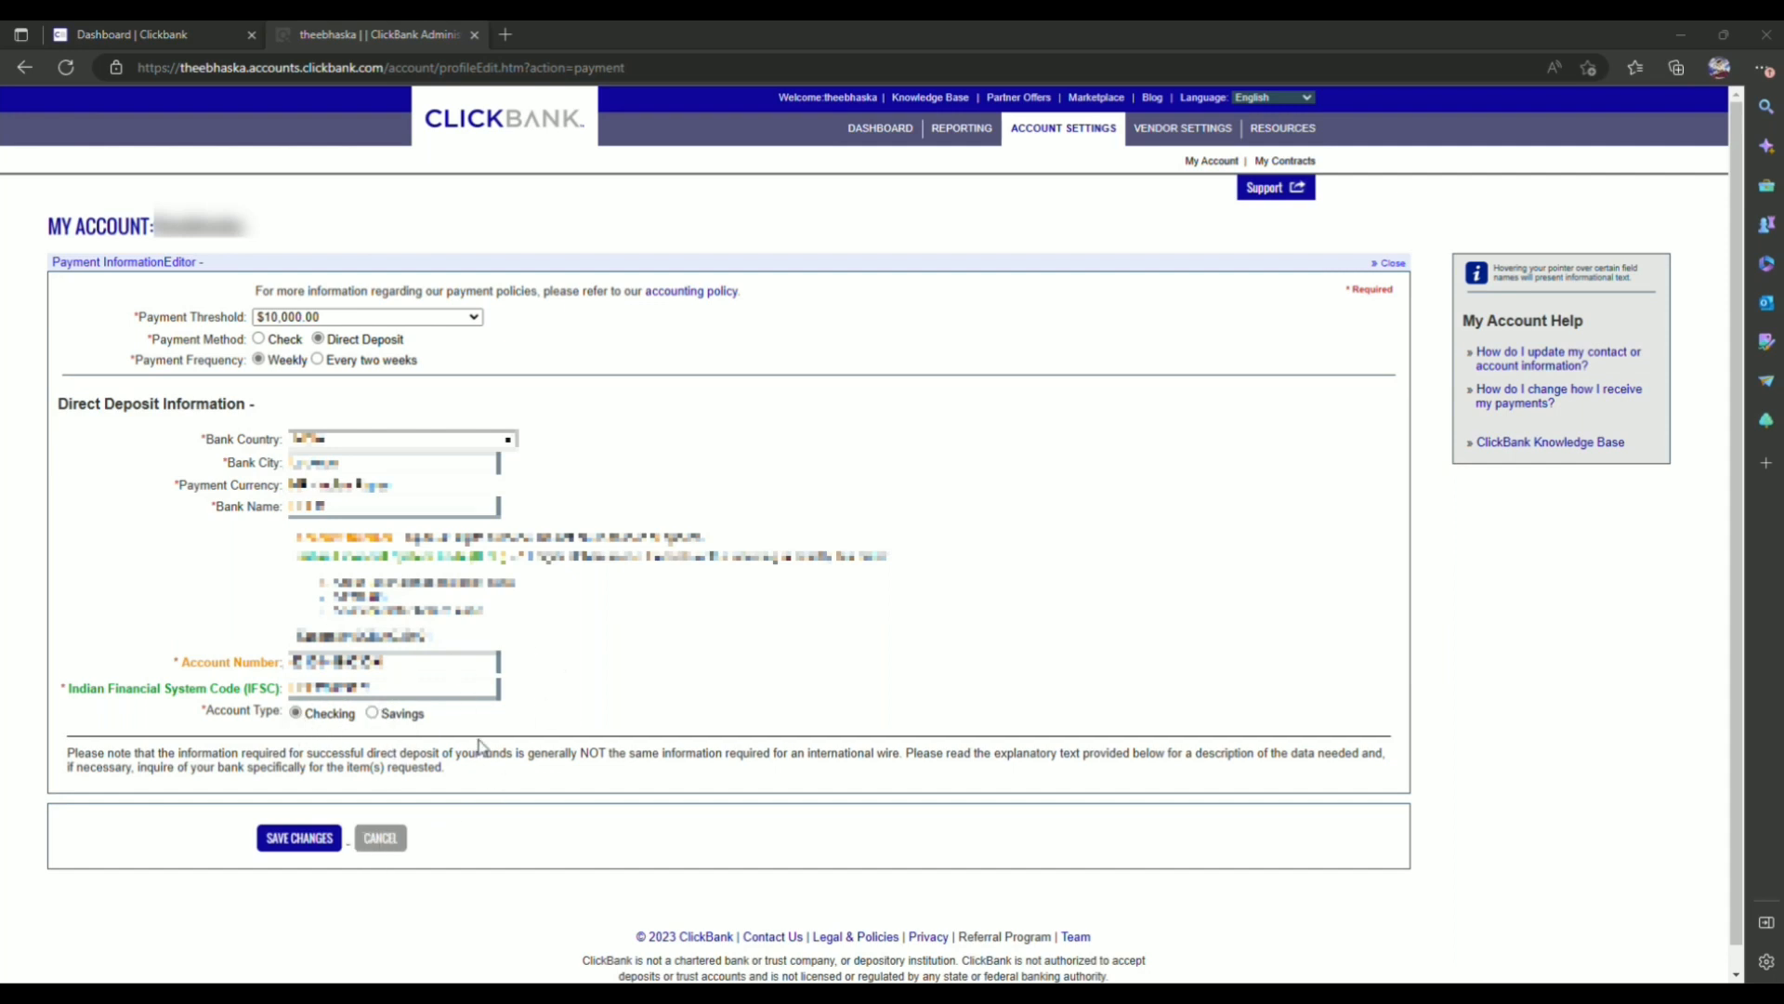
{"action": "left_click", "coordinate": [371, 712]}
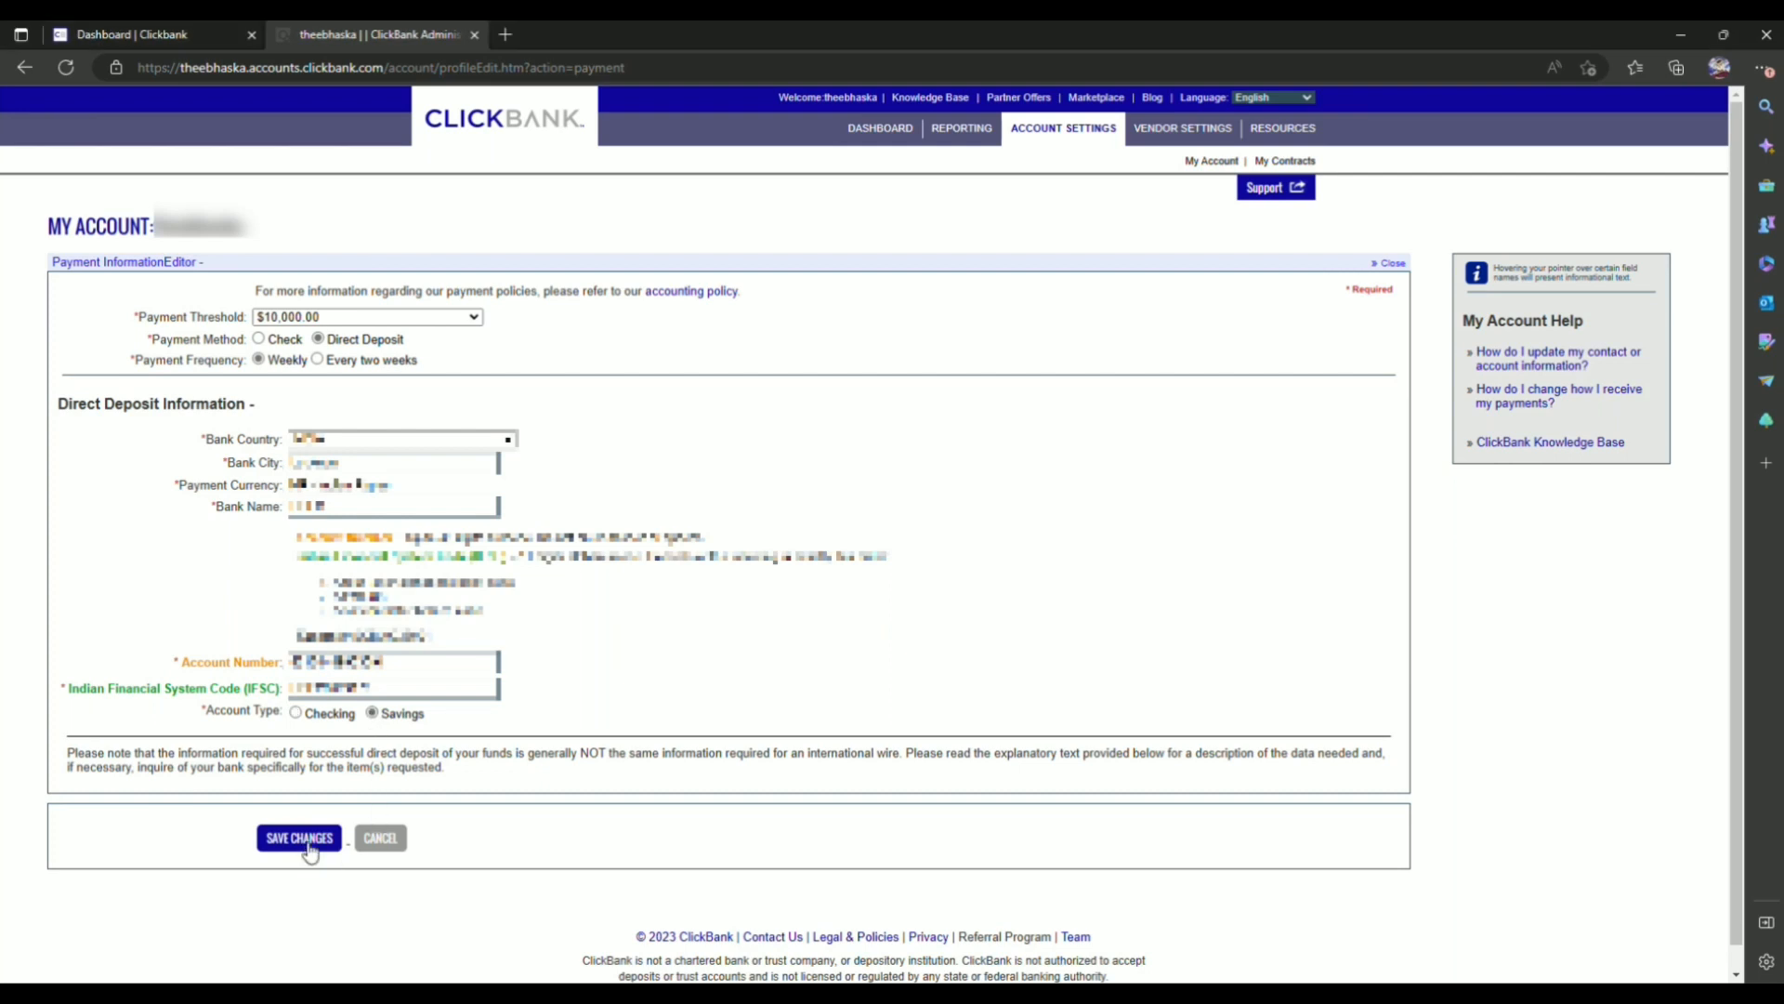
Save the direct deposit details and accept the correct-information warning
{"action": "left_click", "coordinate": [298, 838]}
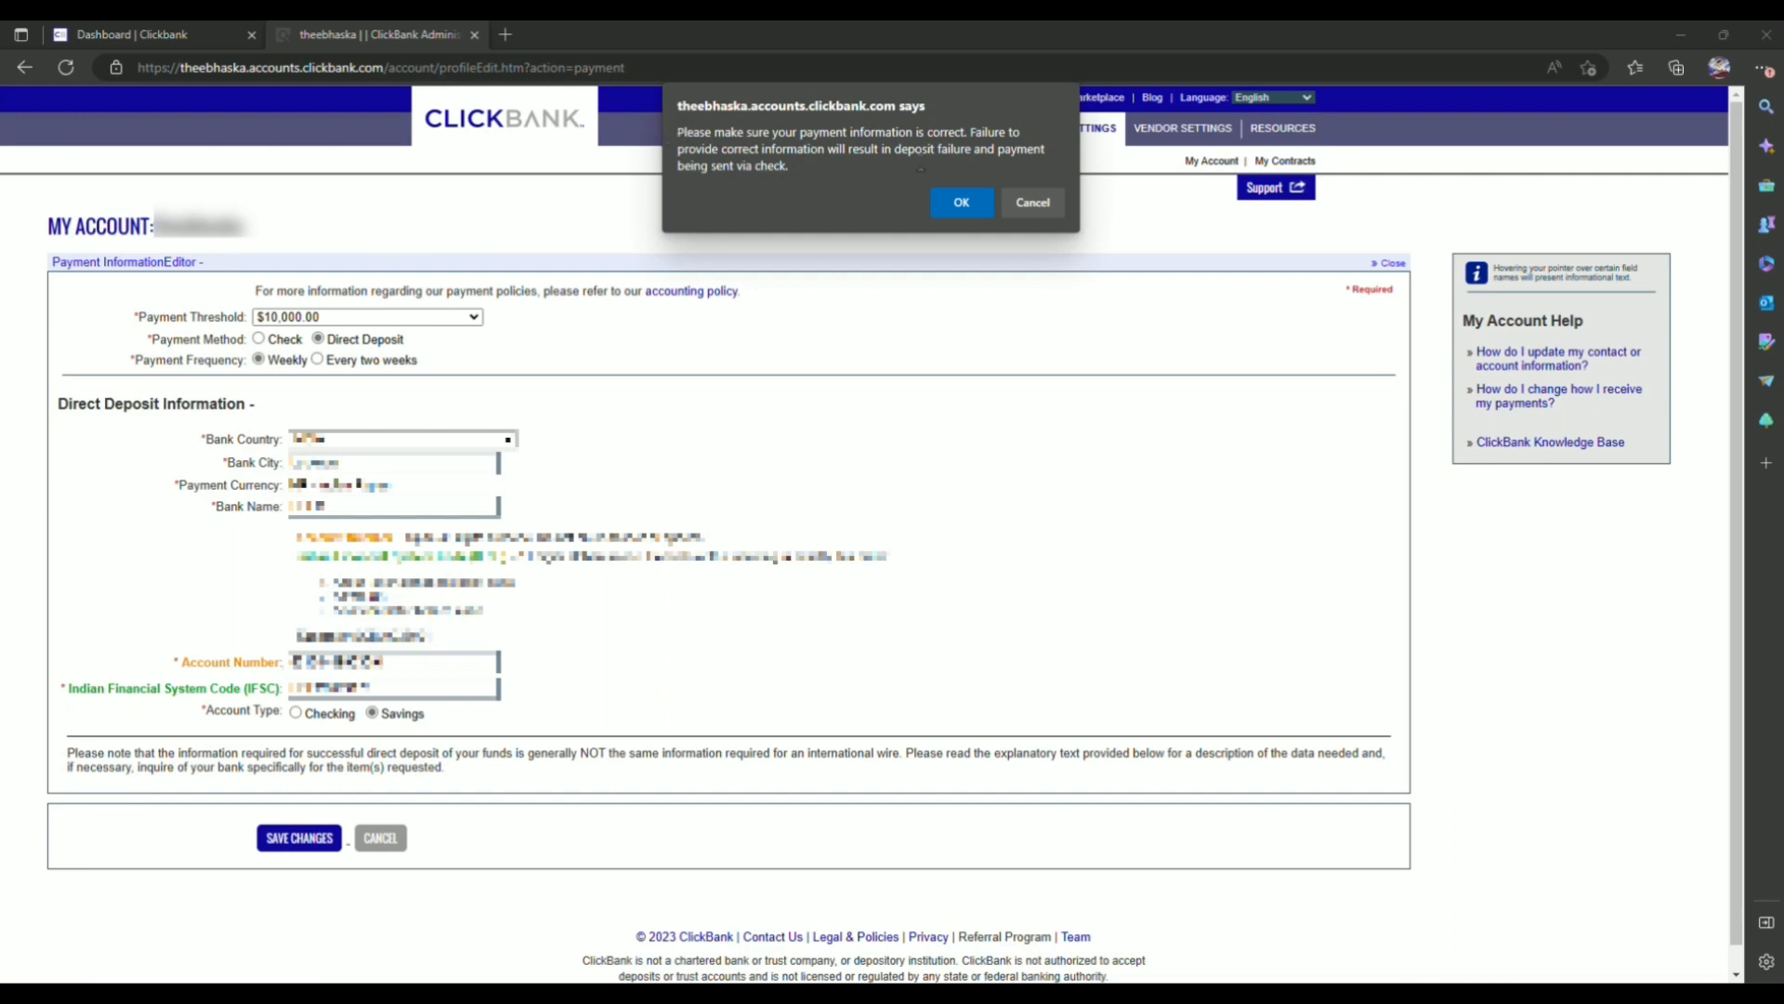
{"action": "mouse_move", "coordinate": [917, 529]}
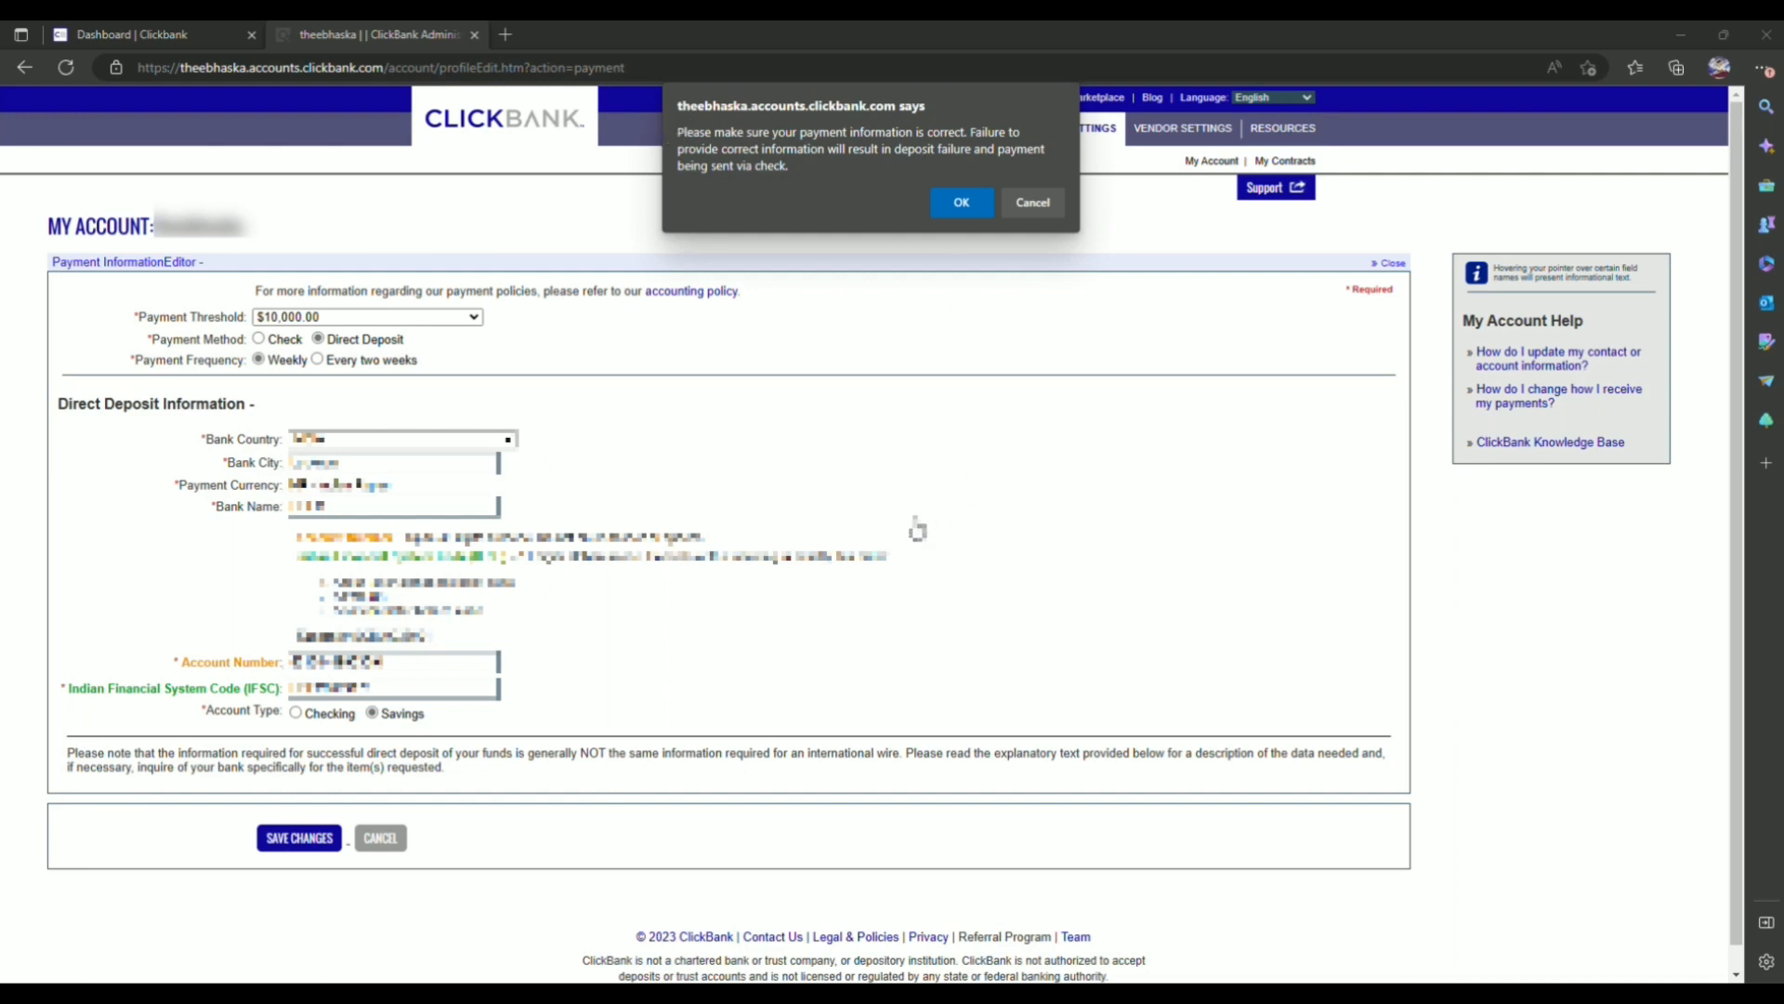
{"action": "mouse_move", "coordinate": [751, 89]}
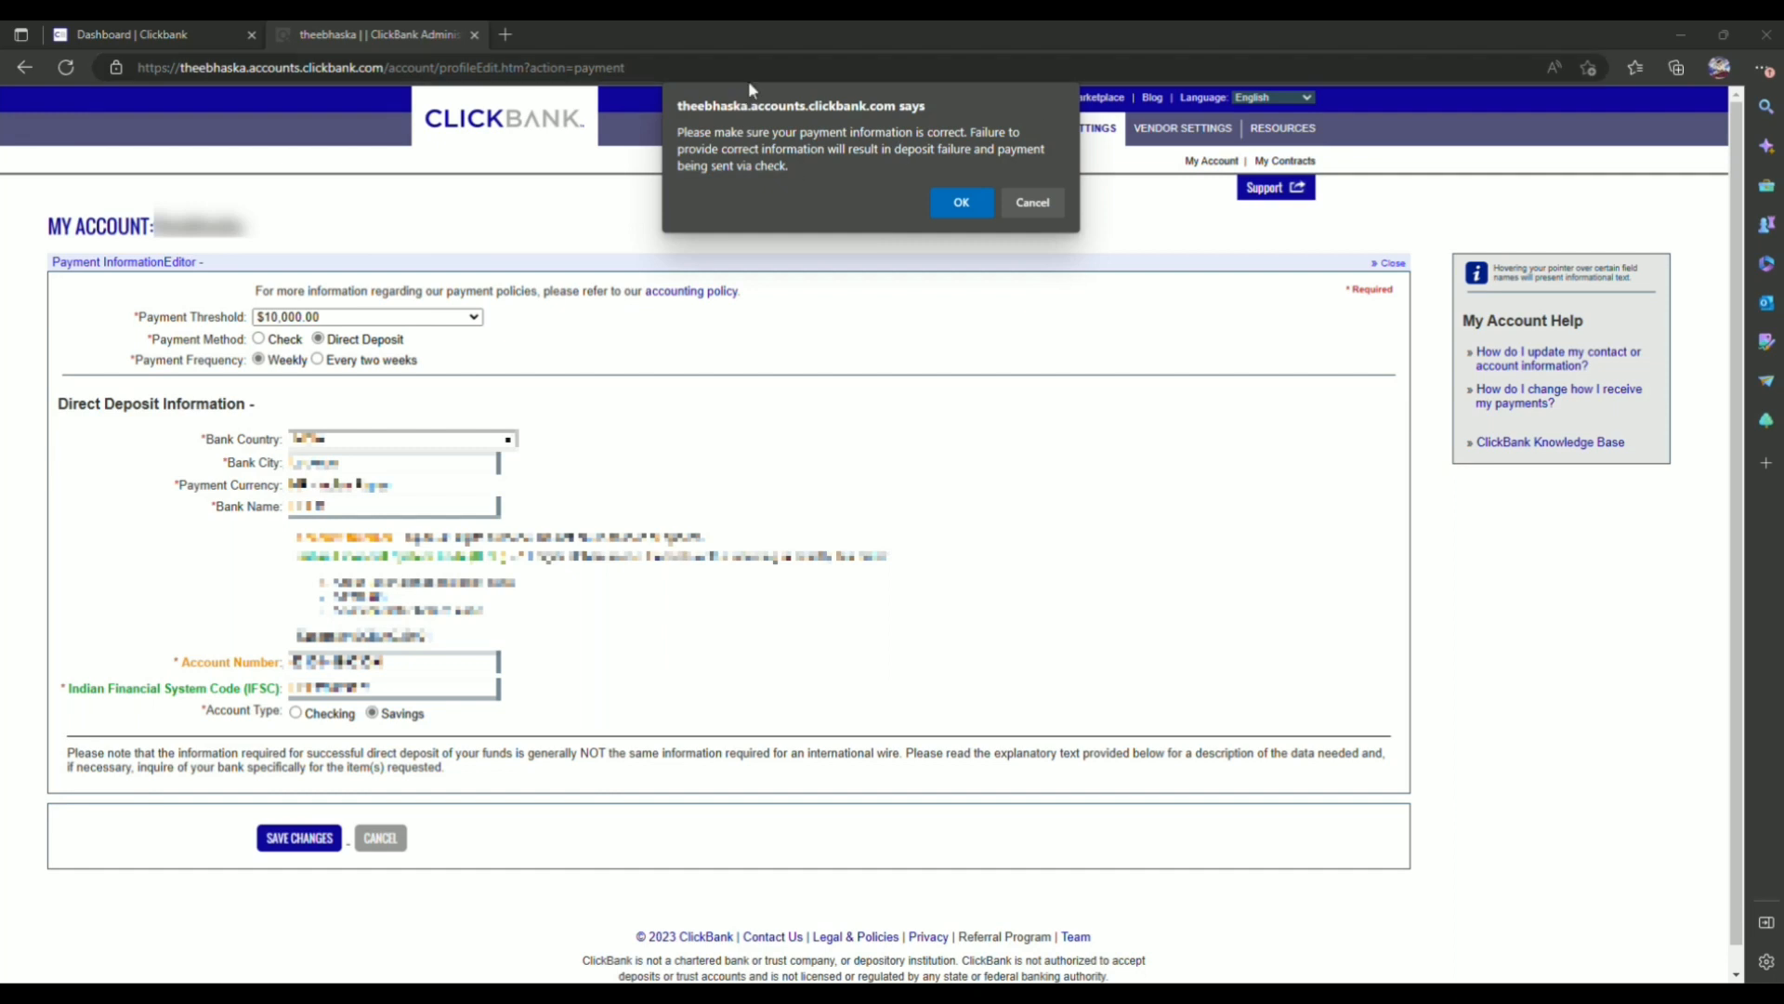
{"action": "mouse_move", "coordinate": [904, 108]}
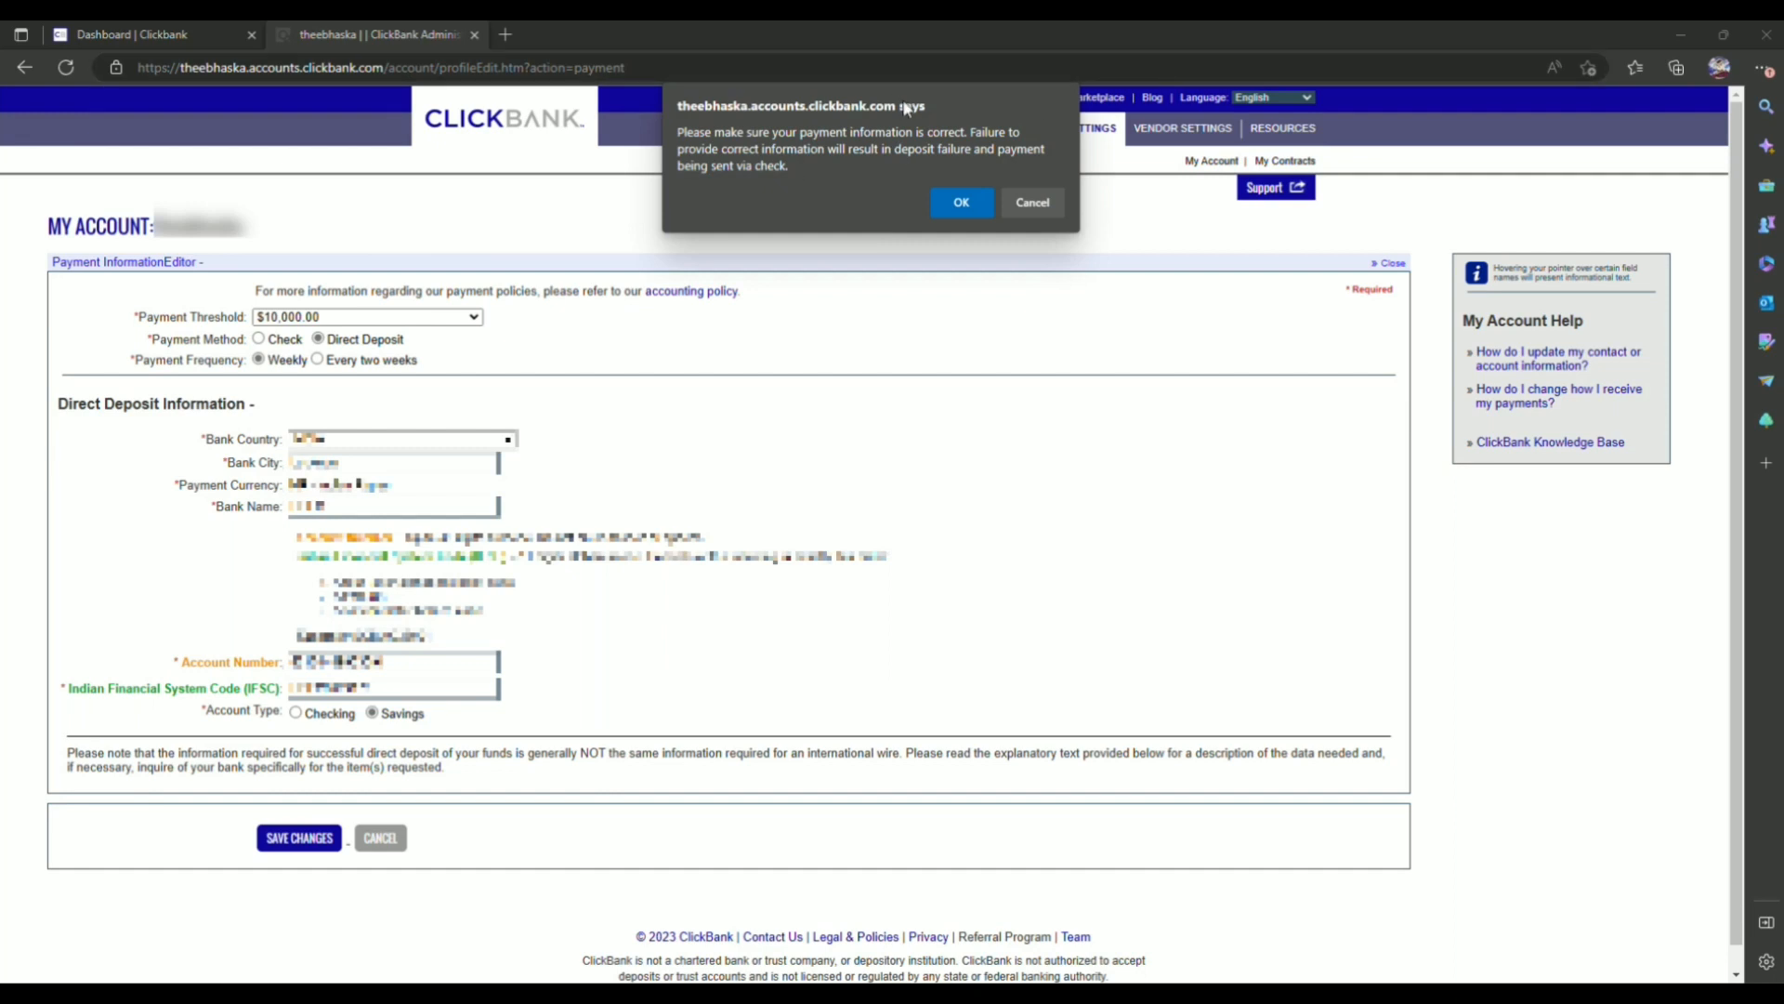
{"action": "mouse_move", "coordinate": [960, 202]}
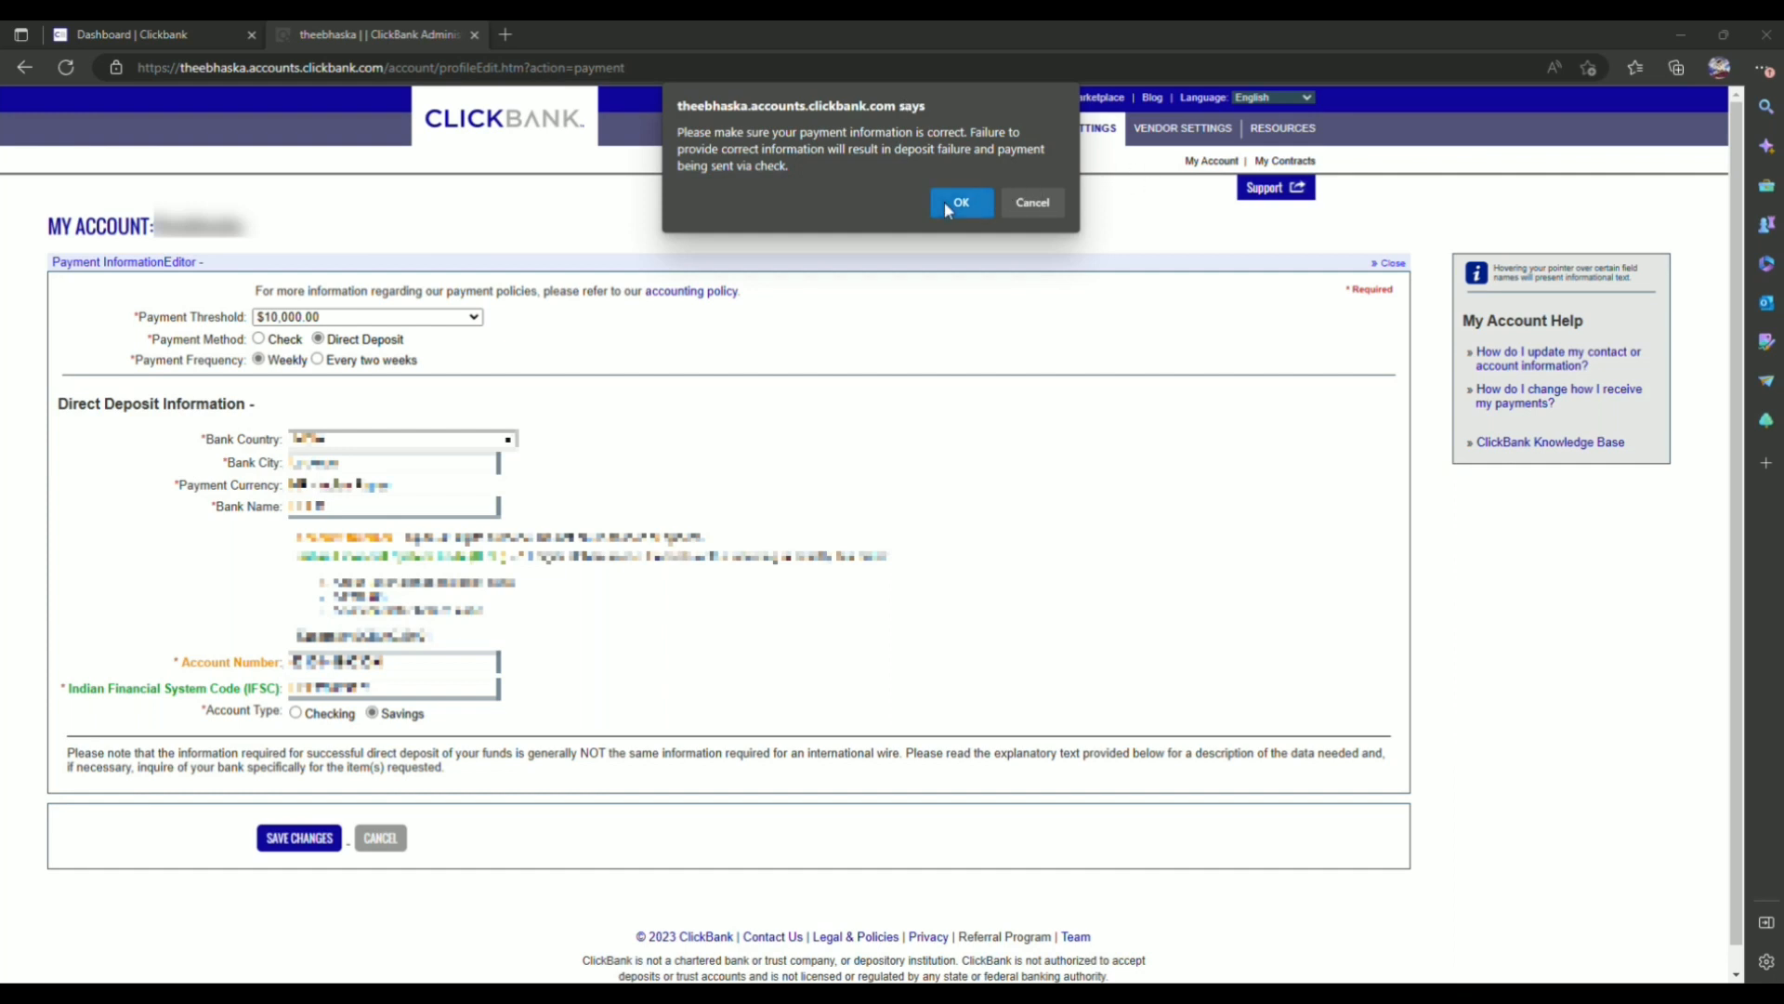
{"action": "left_click", "coordinate": [959, 203]}
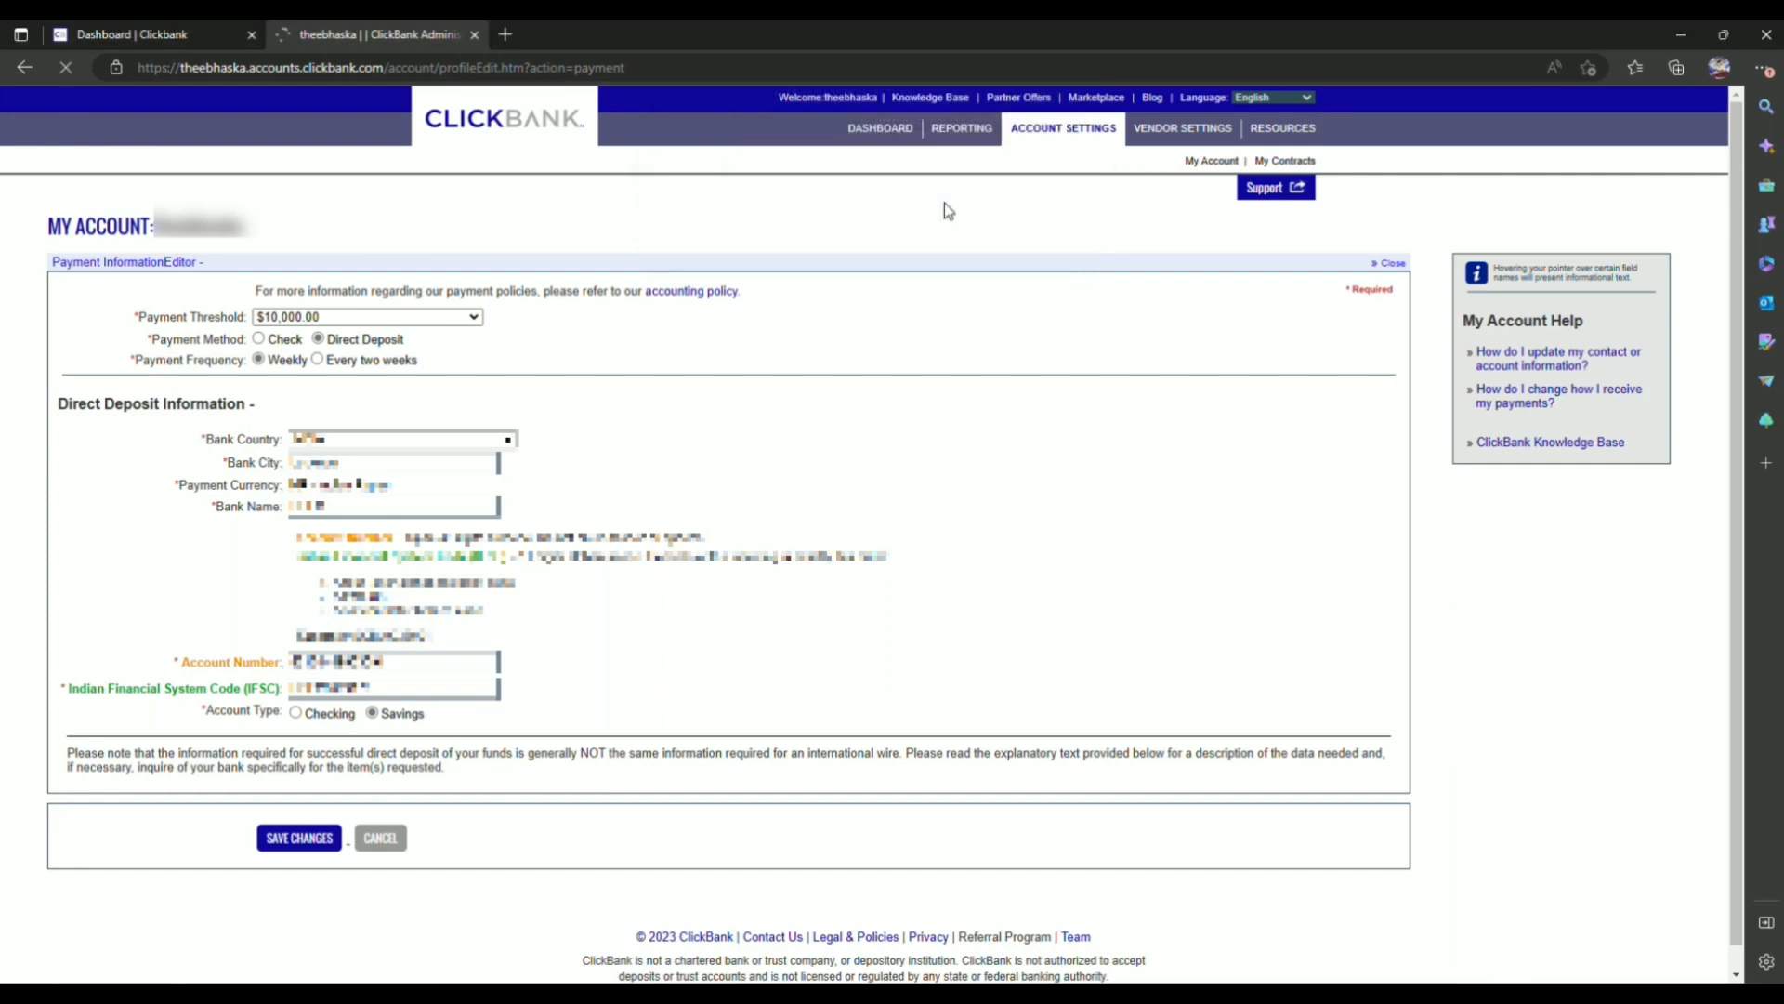
{"action": "left_click", "coordinate": [298, 837]}
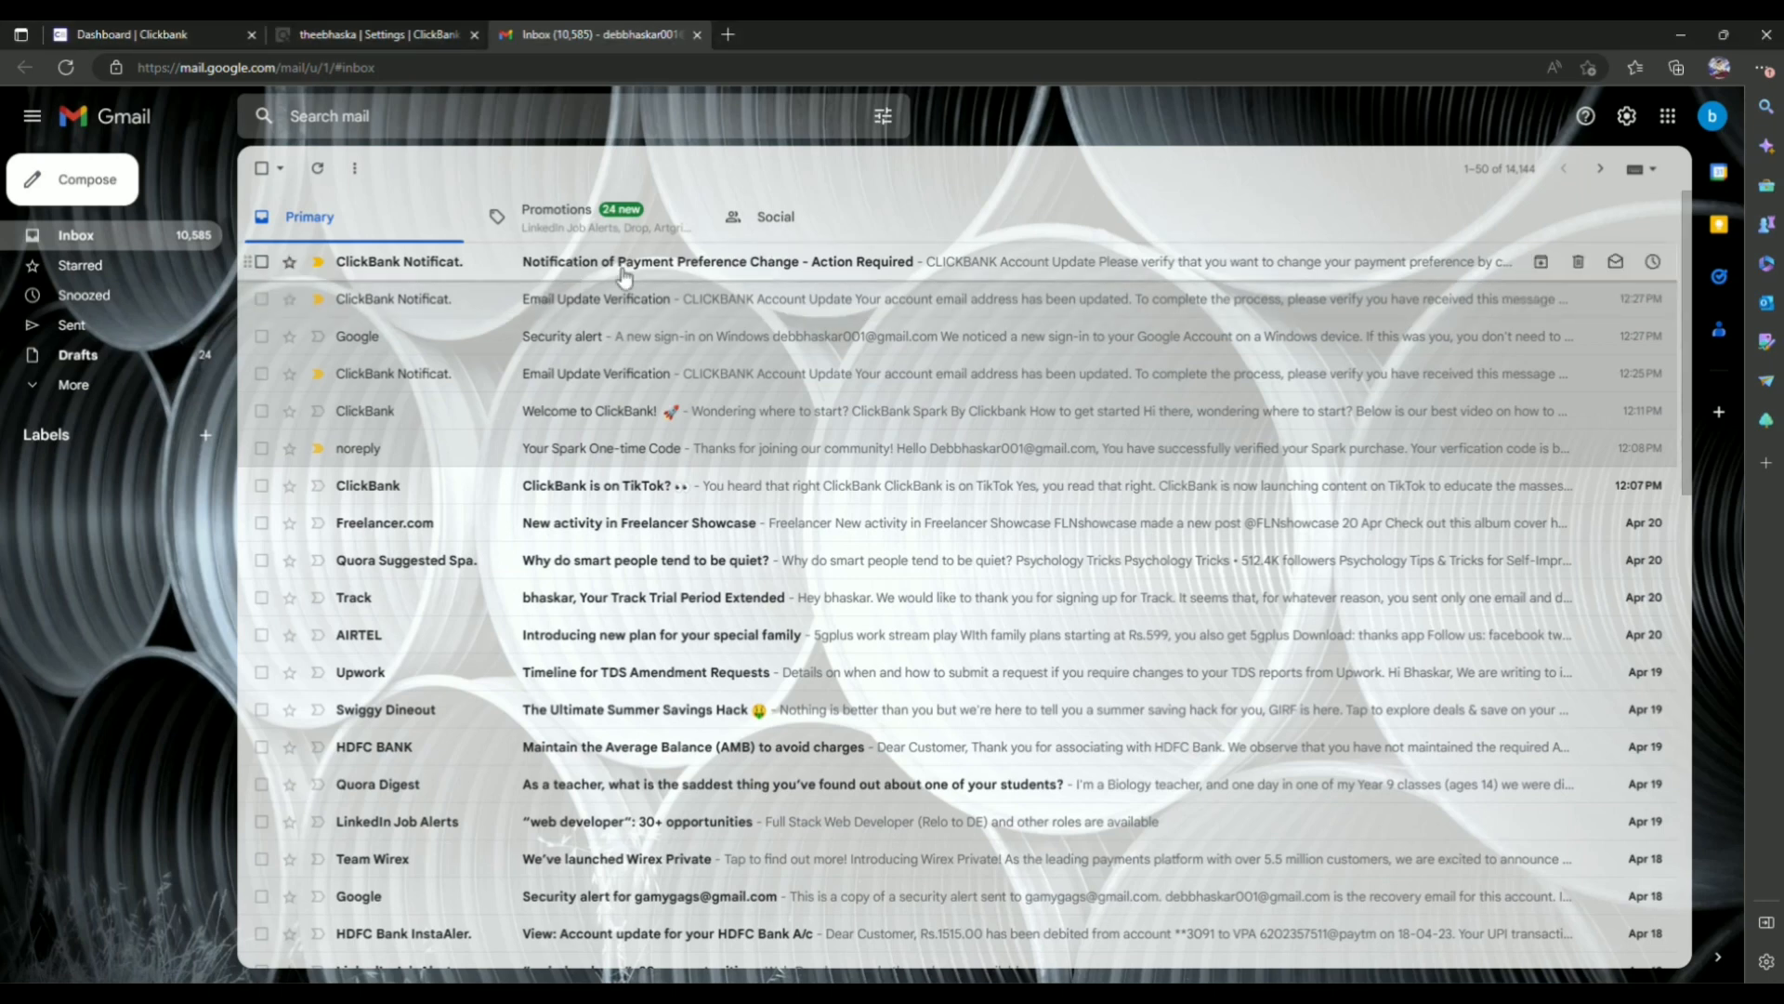
Open the 'Notification of Payment Preference Change' email and follow its verification link
{"action": "left_click", "coordinate": [718, 260]}
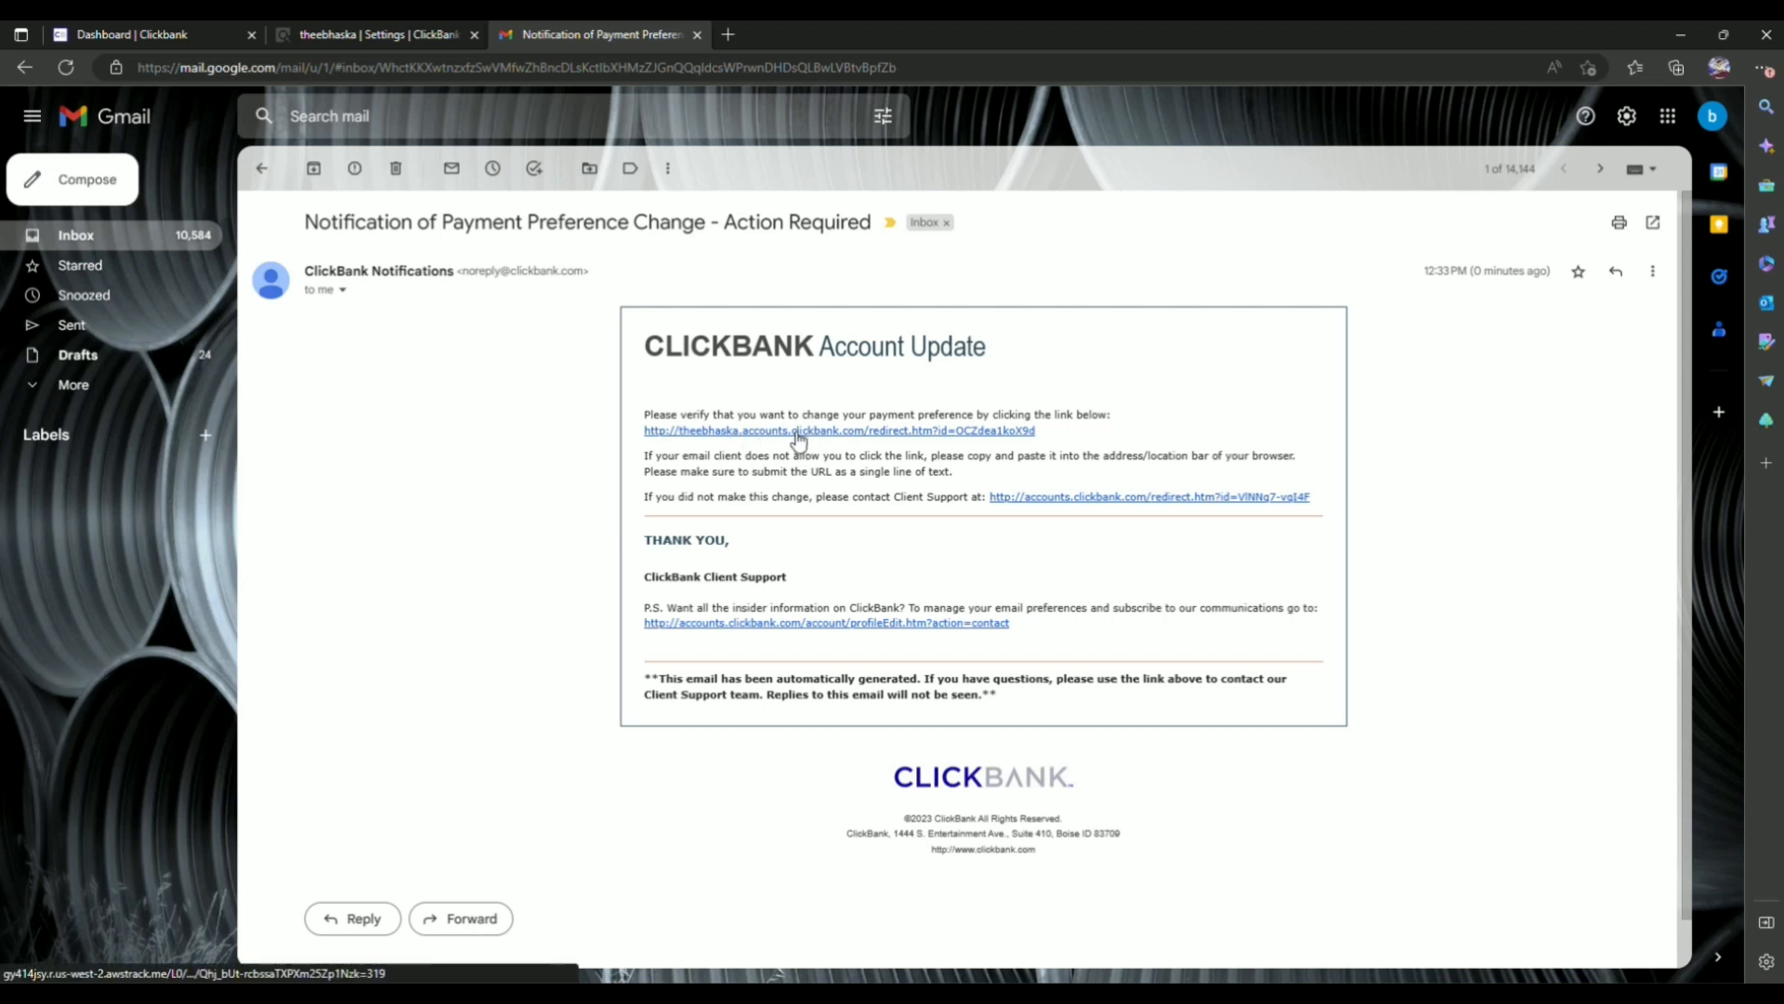
{"action": "left_click", "coordinate": [837, 431]}
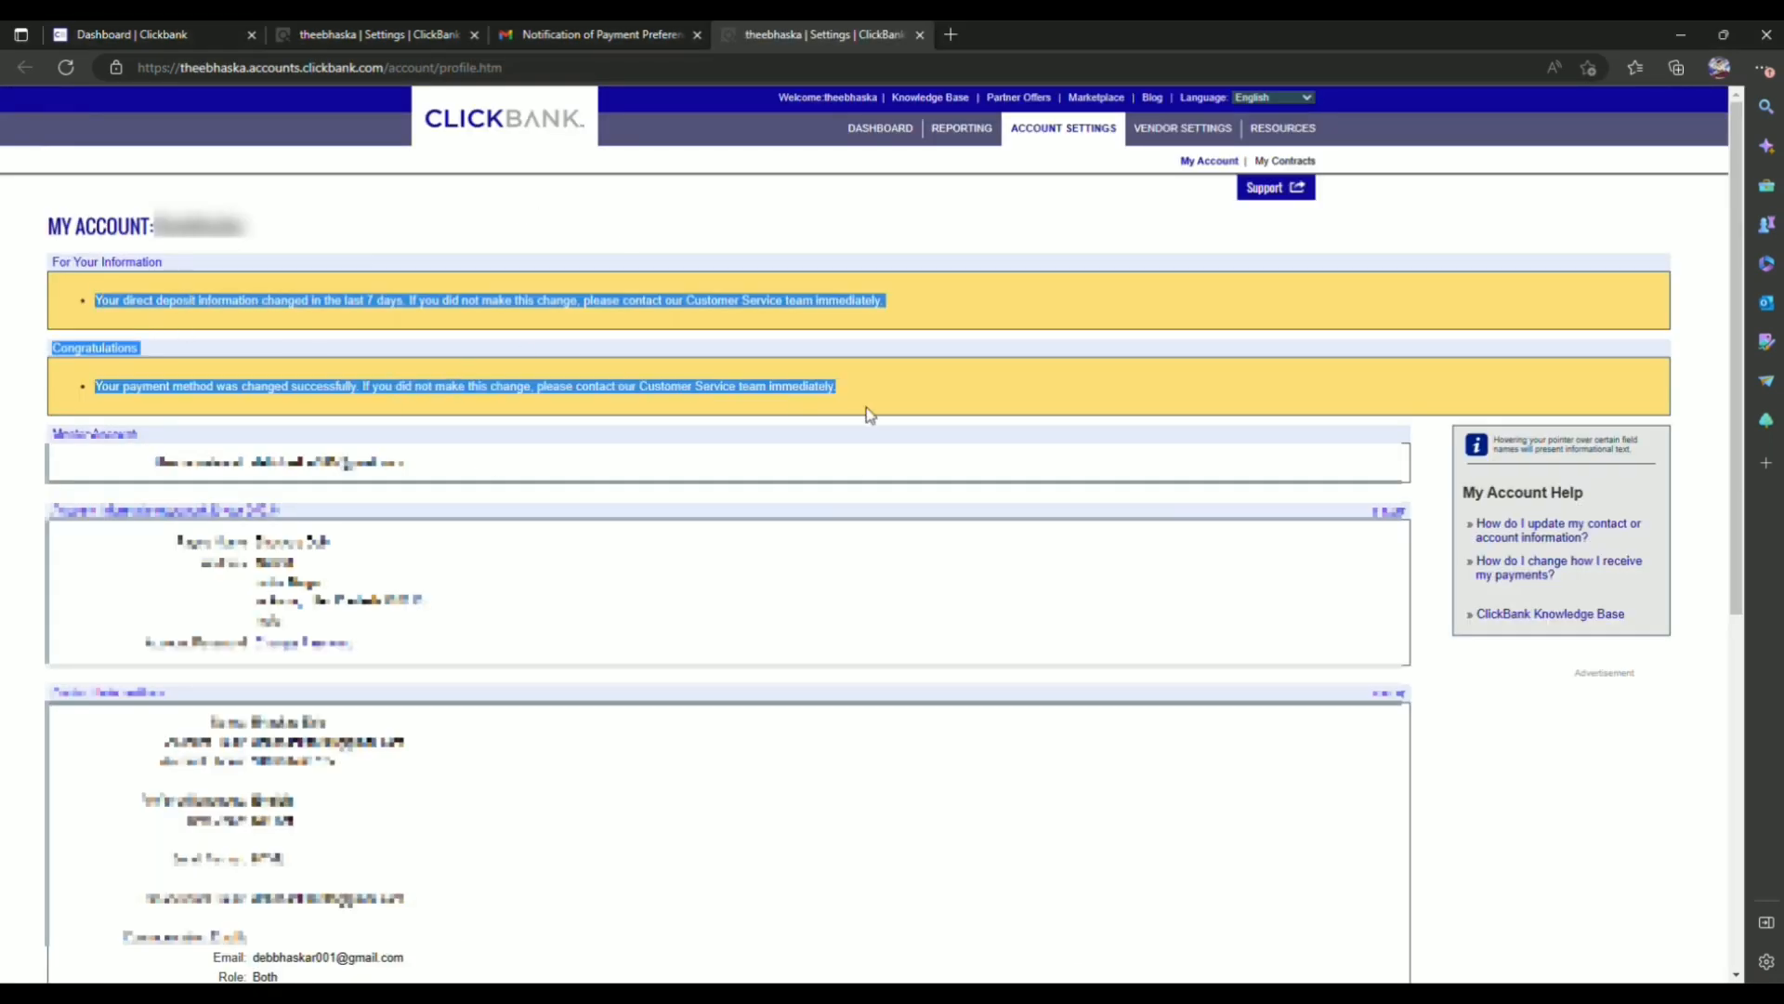